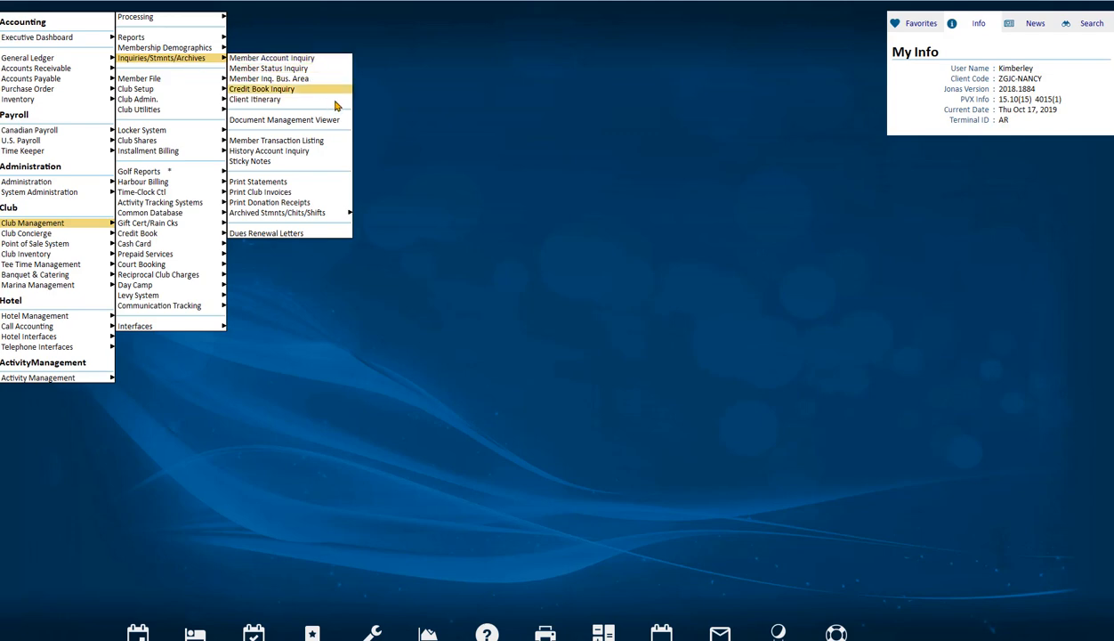
mouse_move(346, 126)
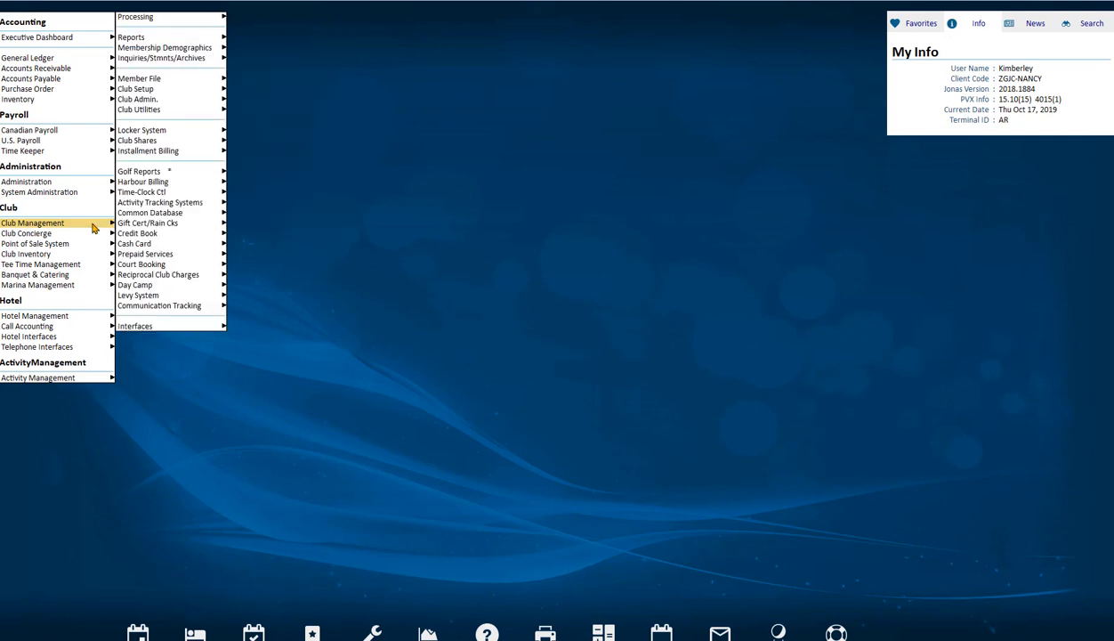
mouse_move(137, 98)
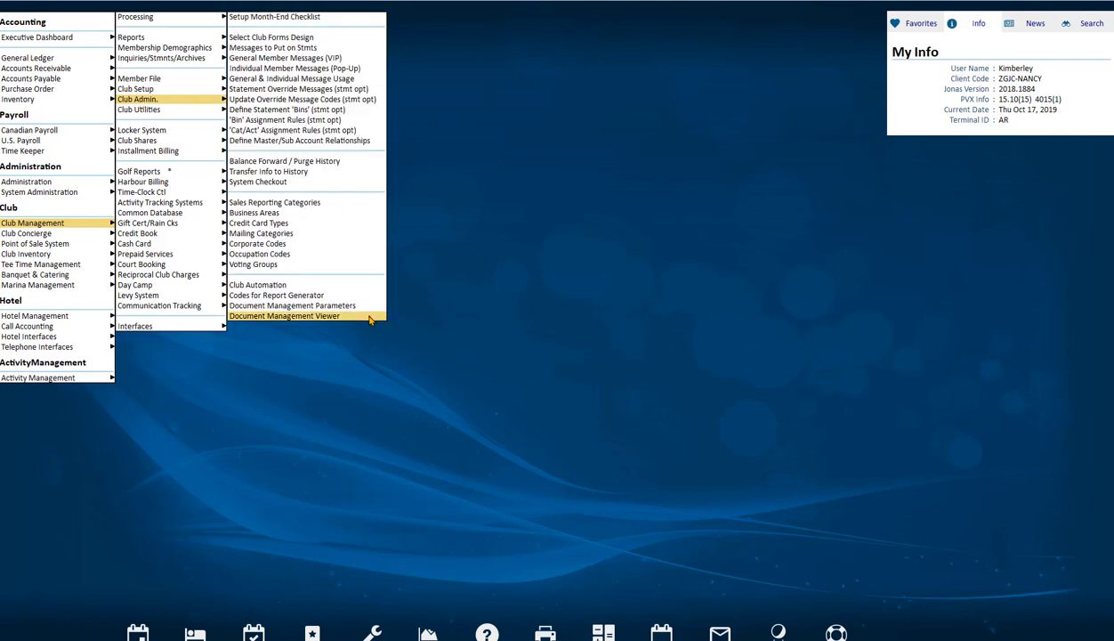
Step: Open the Document Management Viewer with All Document Types for 20191001 to 20191031
click(284, 316)
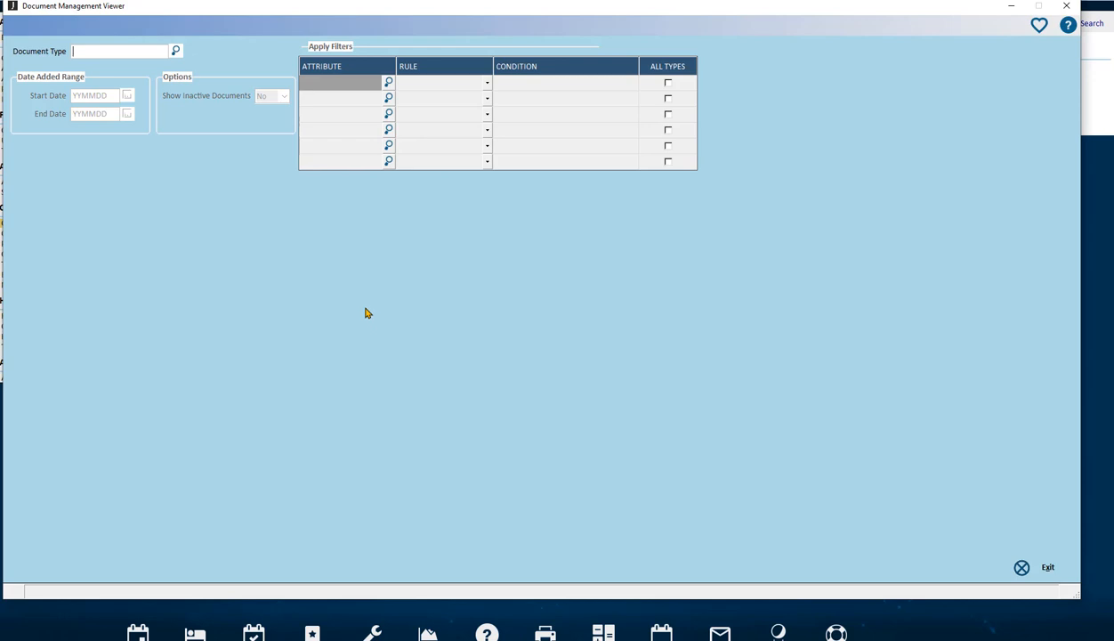
click(175, 50)
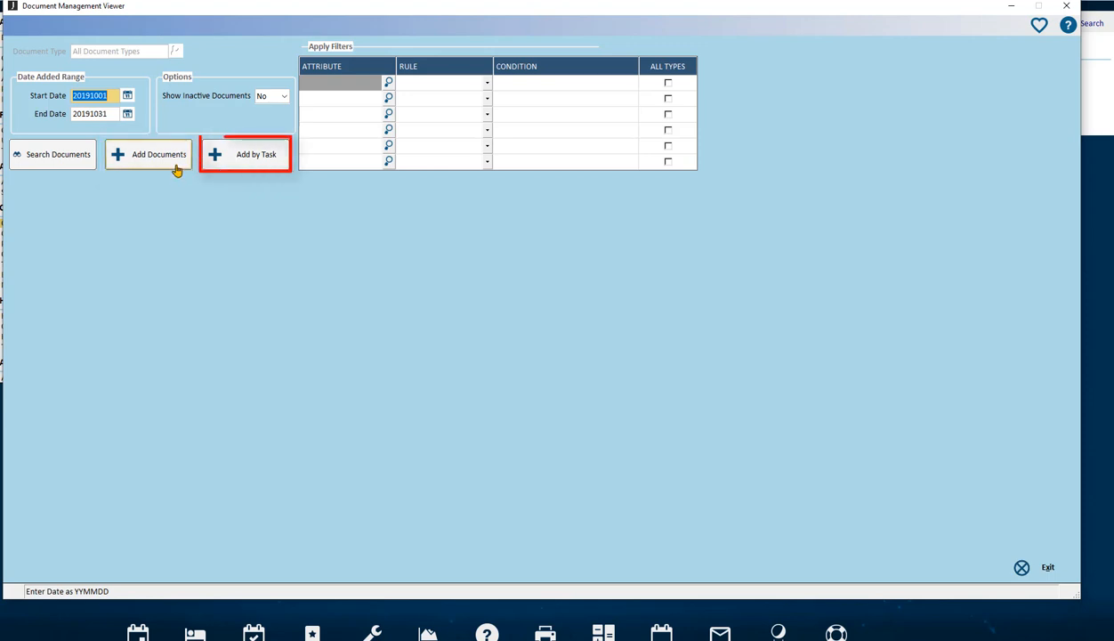
mouse_move(262, 171)
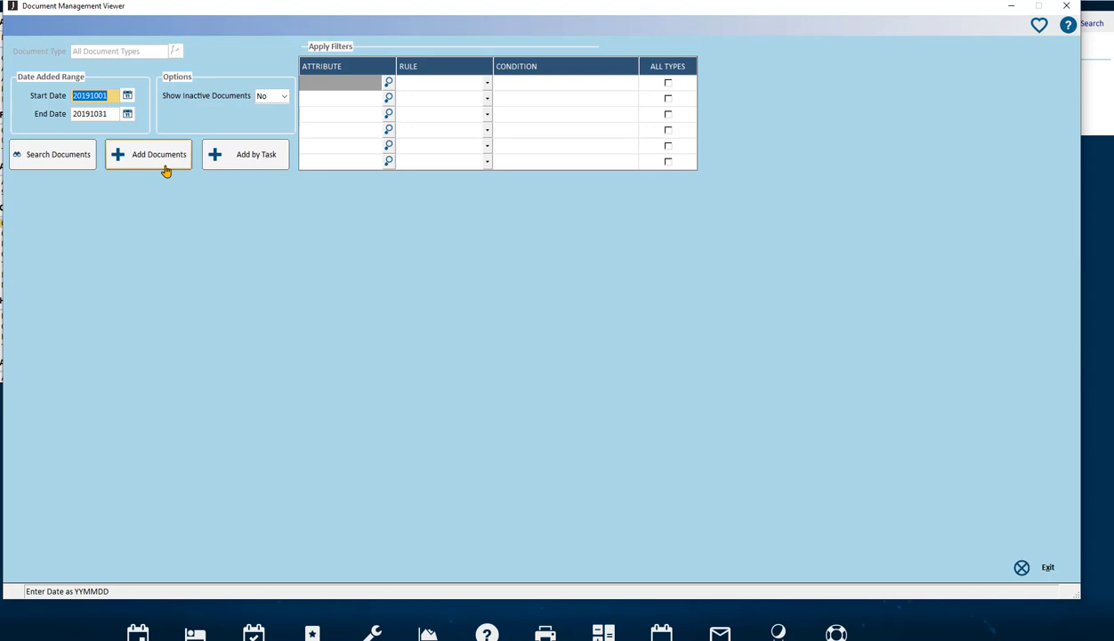
mouse_move(187, 169)
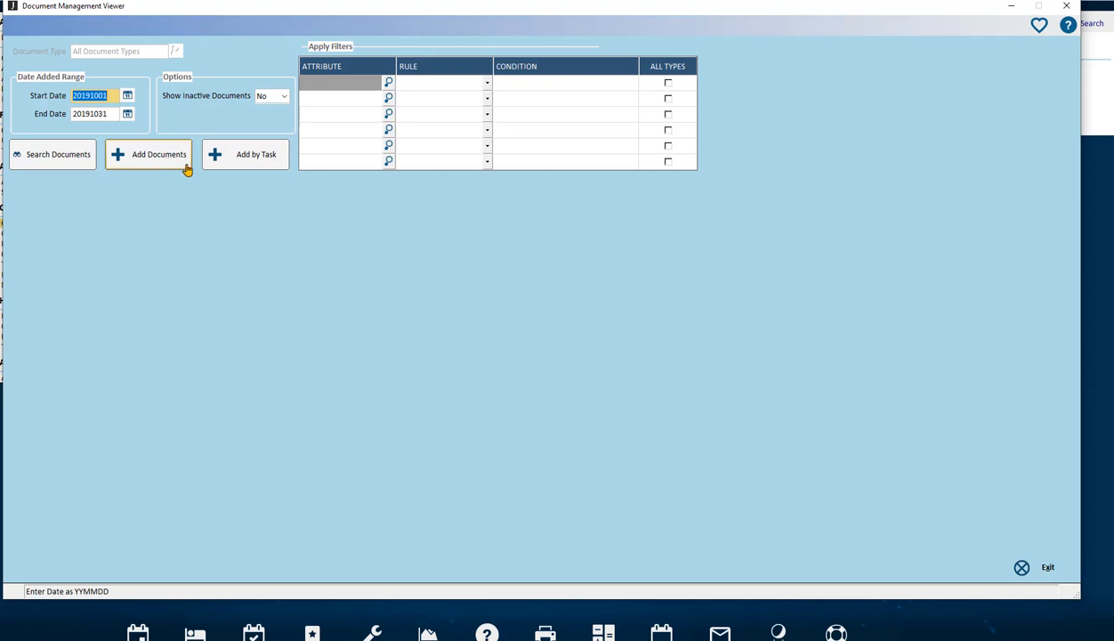
mouse_move(250, 154)
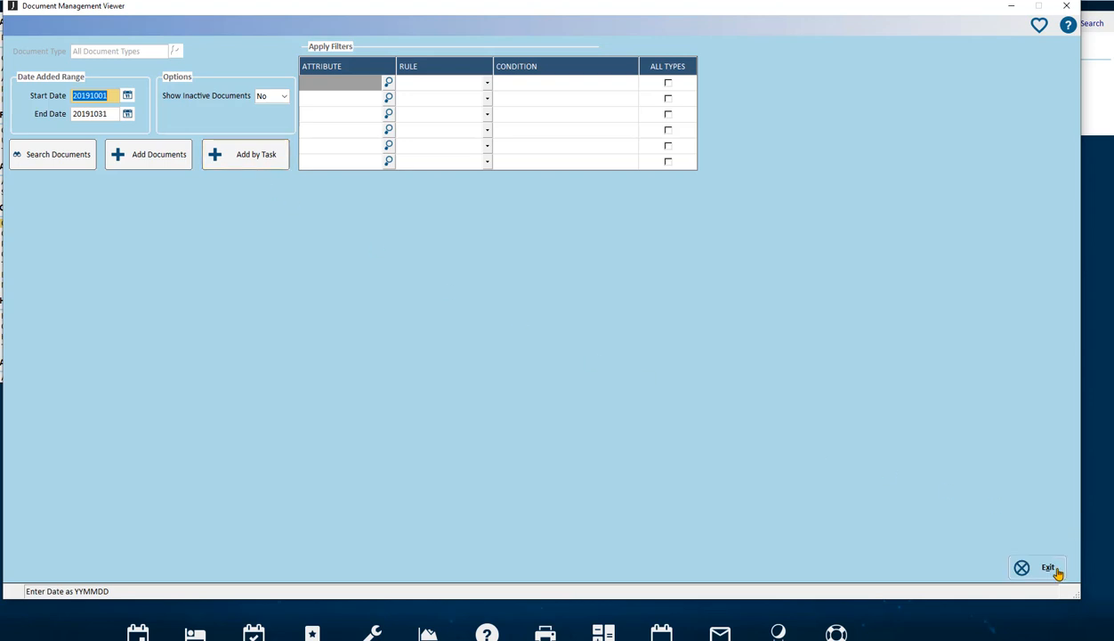
click(1048, 567)
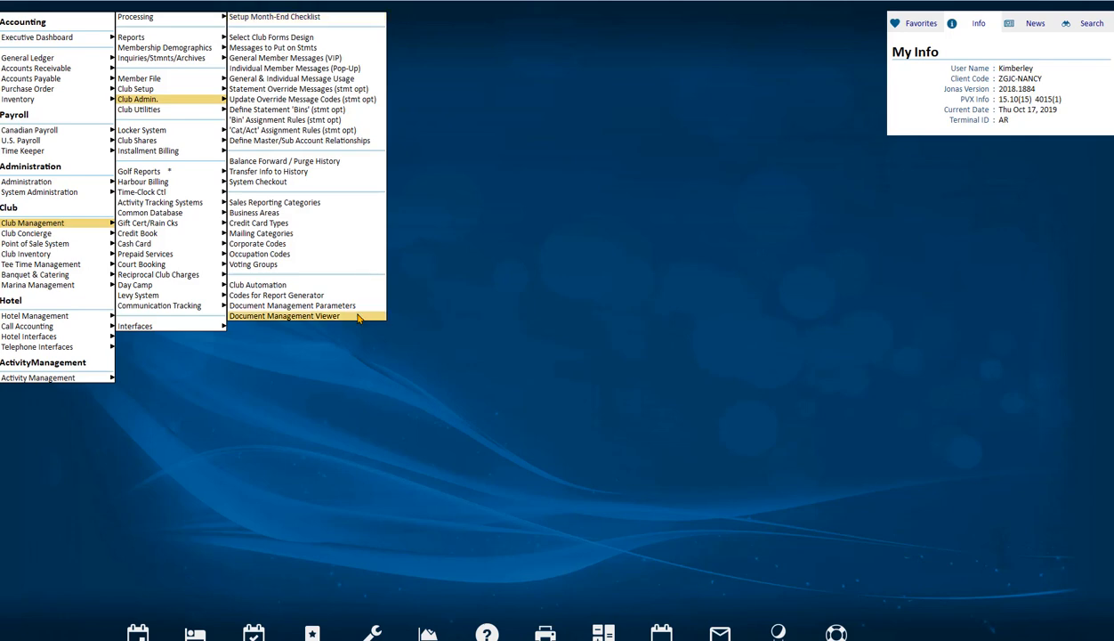
click(284, 316)
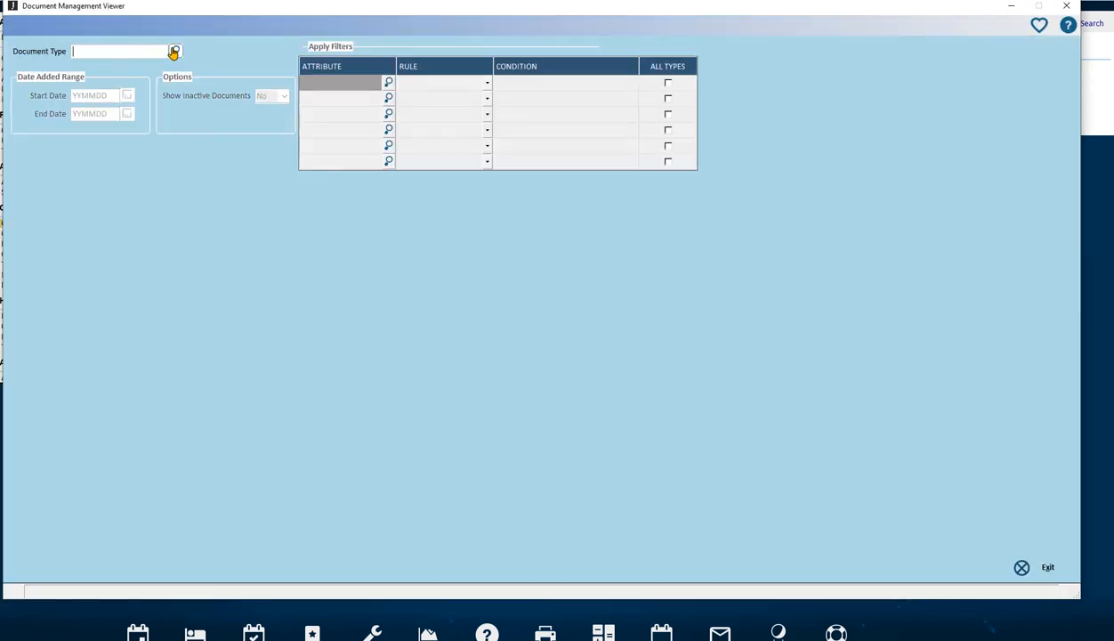
click(175, 51)
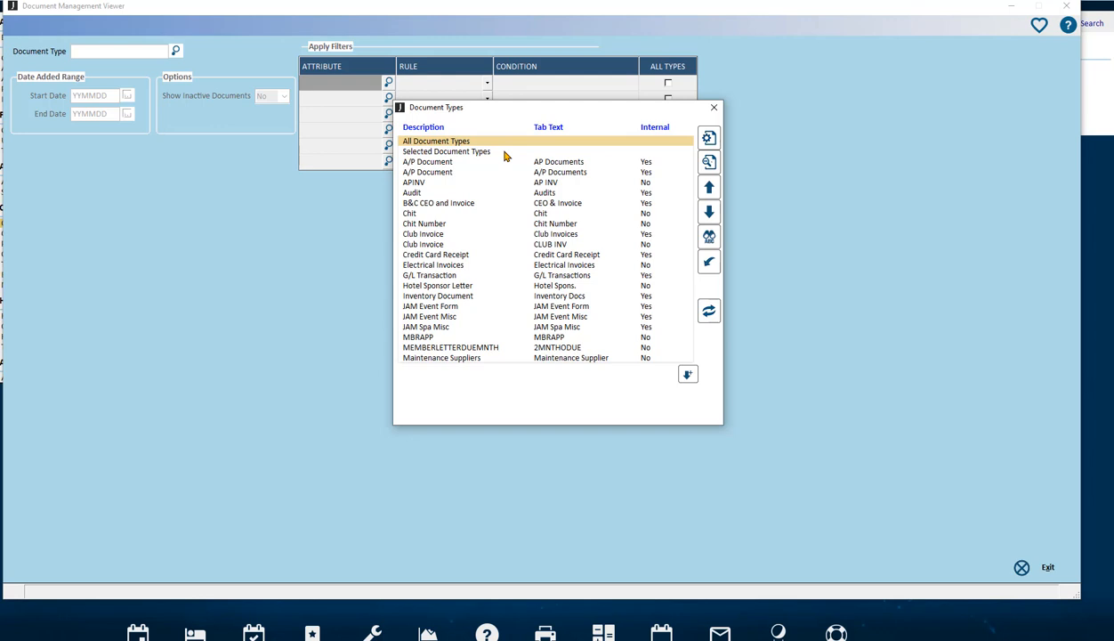
mouse_move(505, 147)
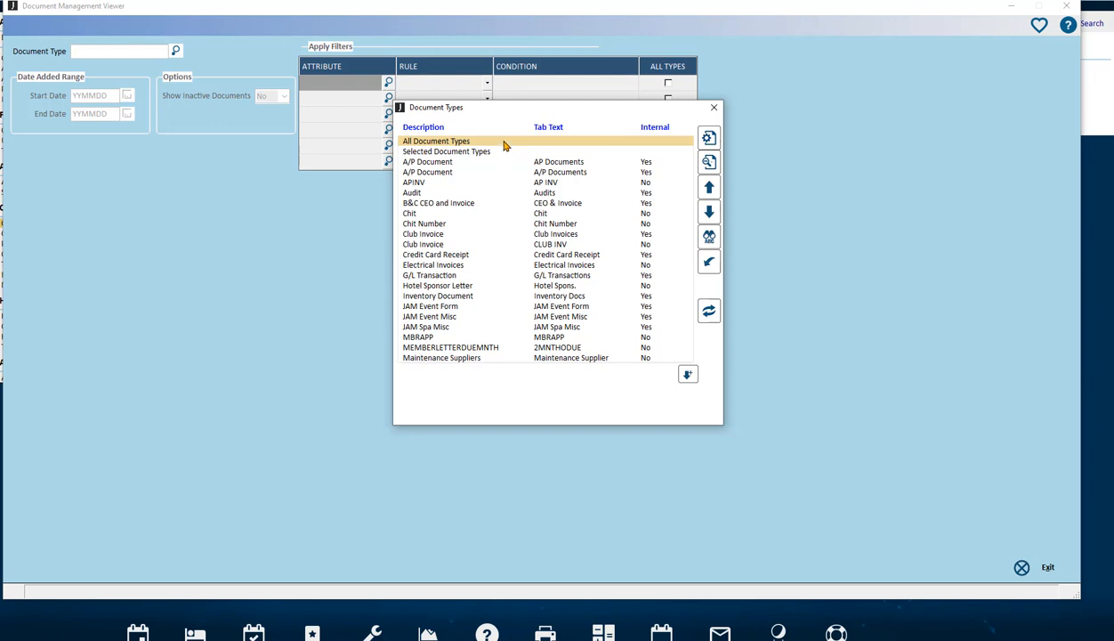
double_click(436, 140)
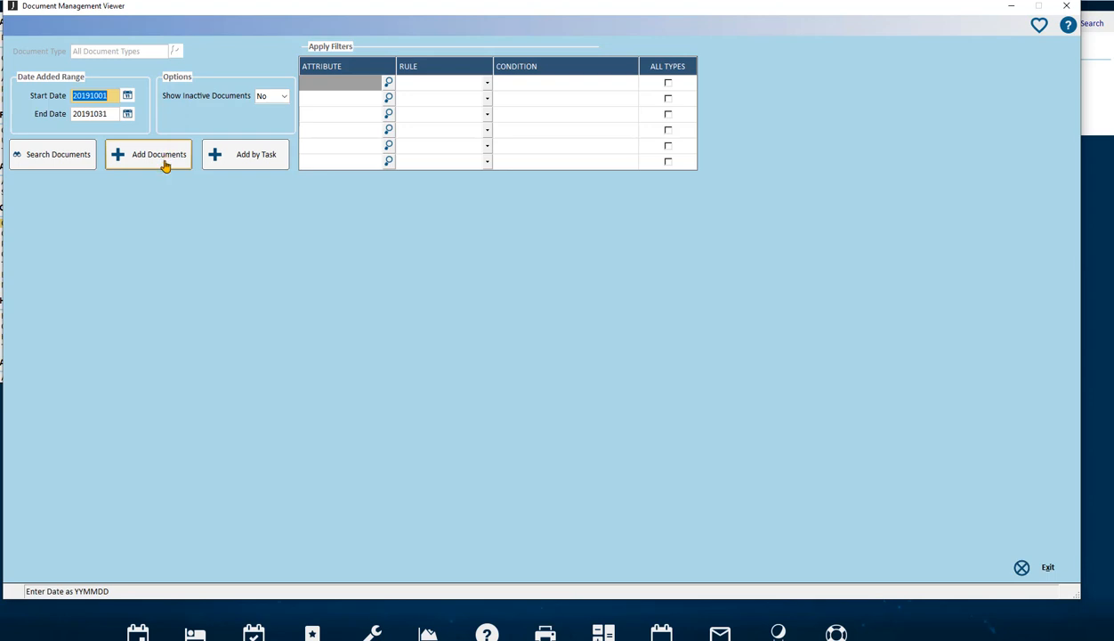
Step: Start a new document and set its Document Type to Club Invoice (CLUB INV)
click(148, 154)
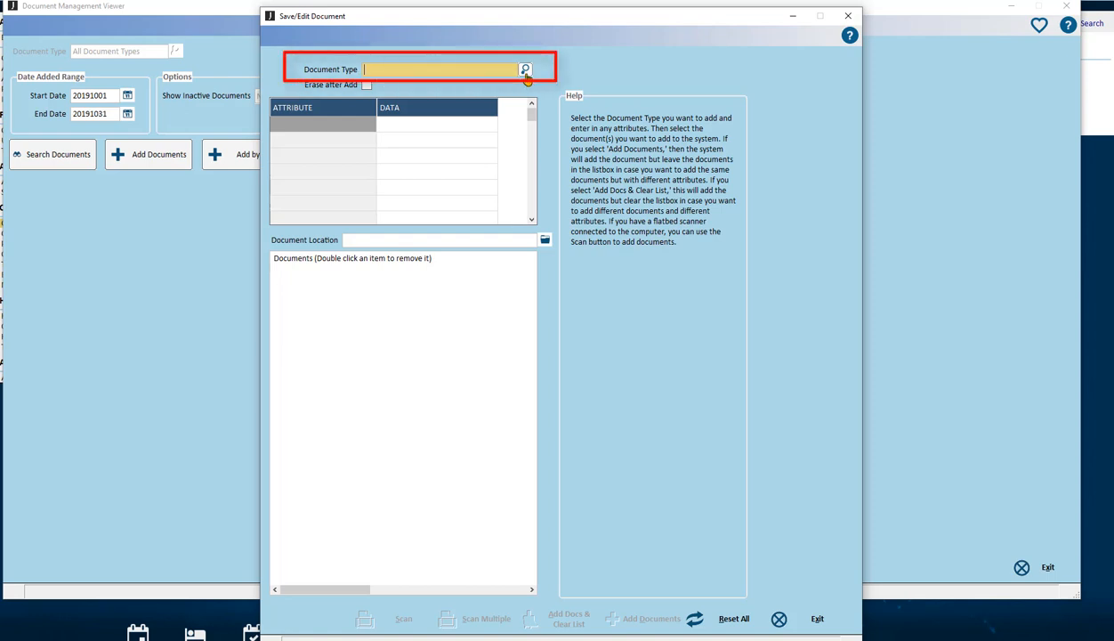
click(525, 69)
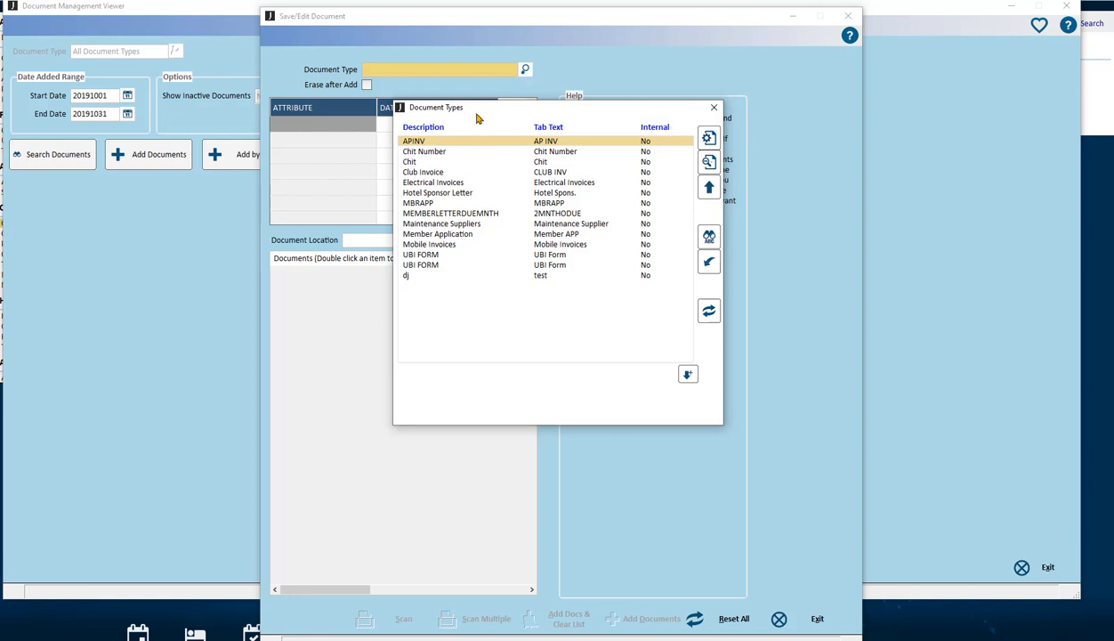
mouse_move(432, 176)
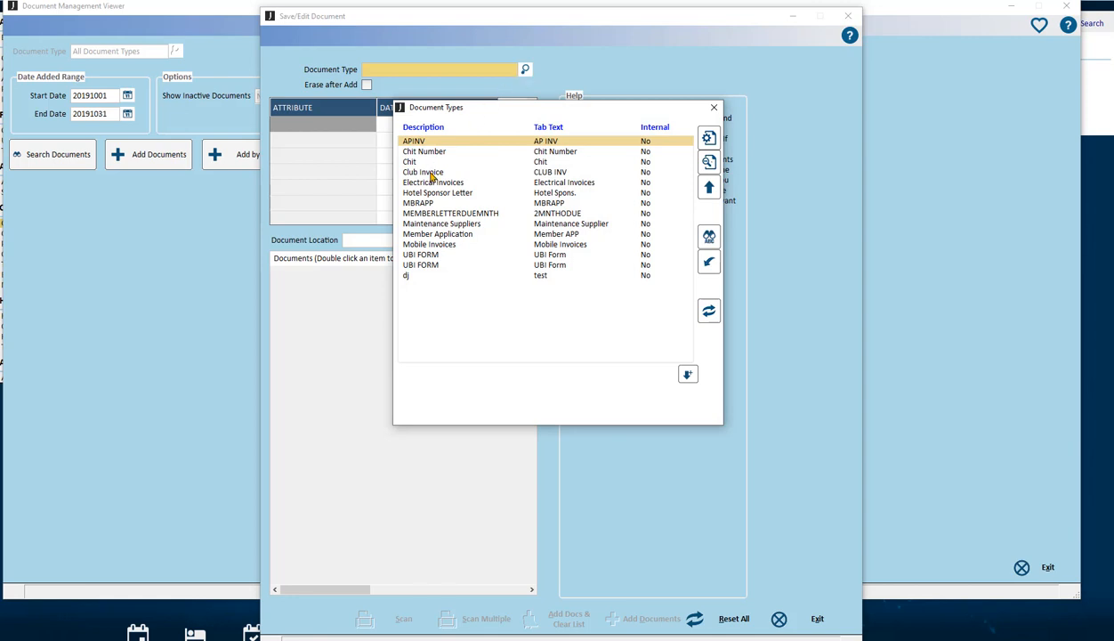
mouse_move(584, 176)
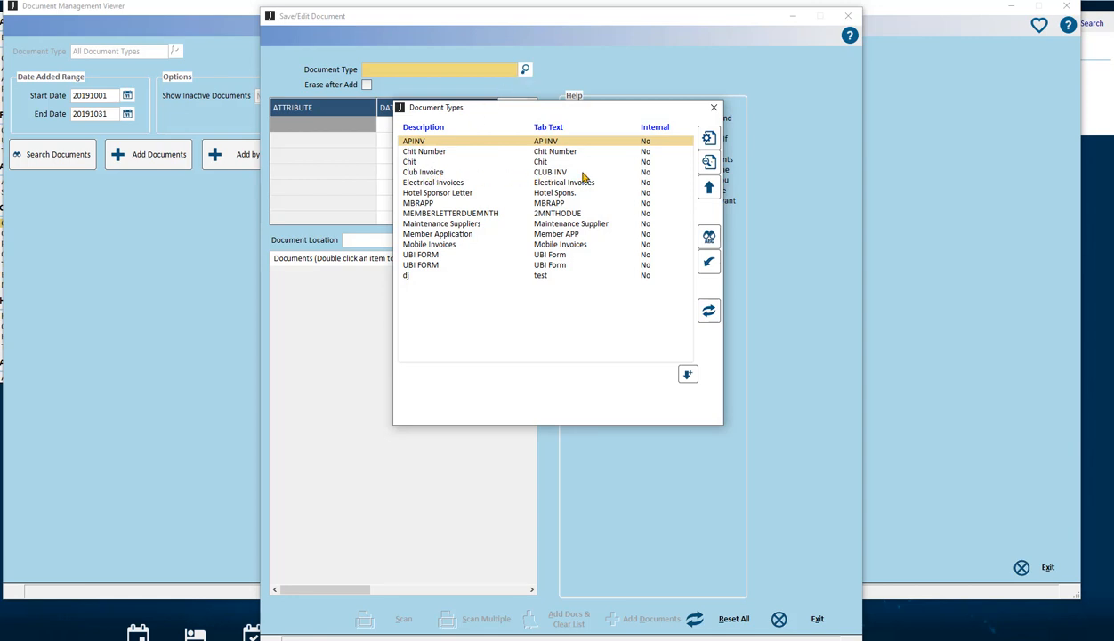
click(423, 171)
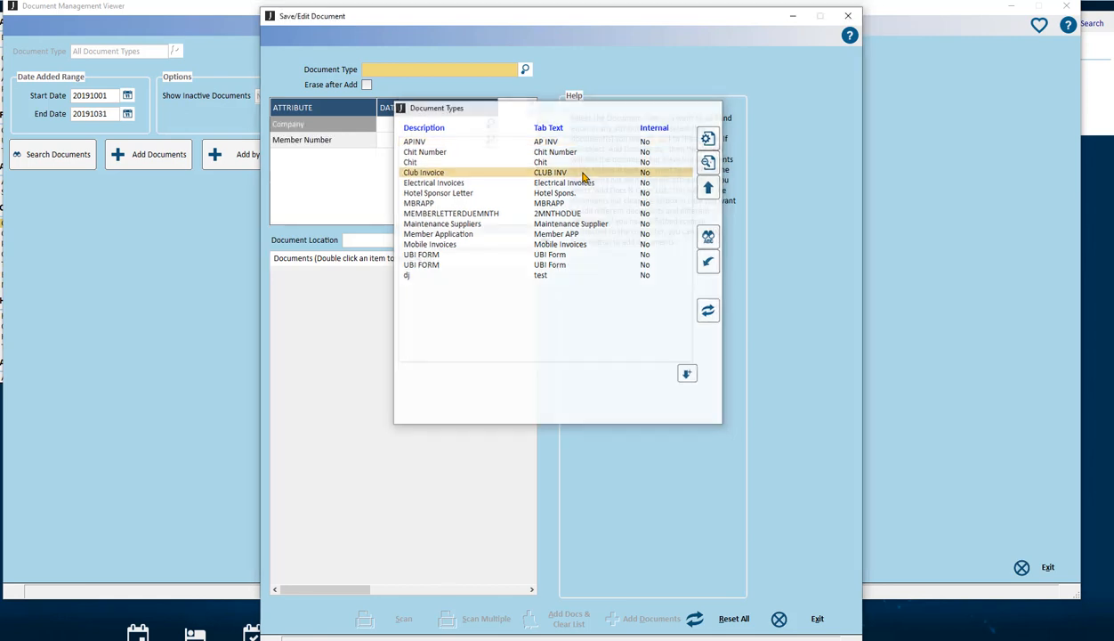
double_click(423, 172)
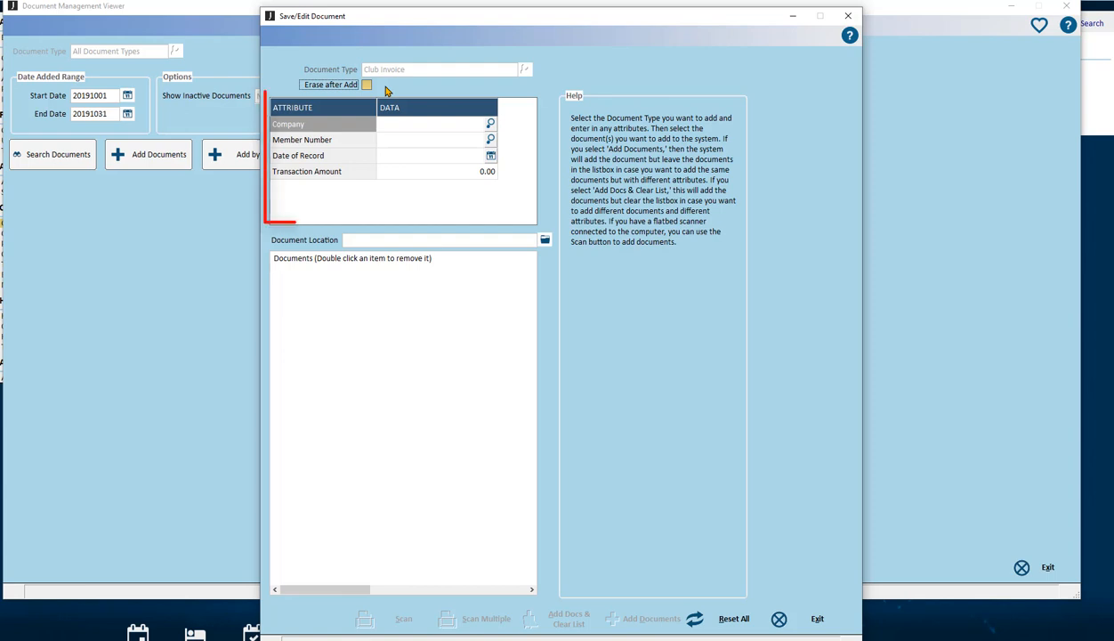
mouse_move(364, 113)
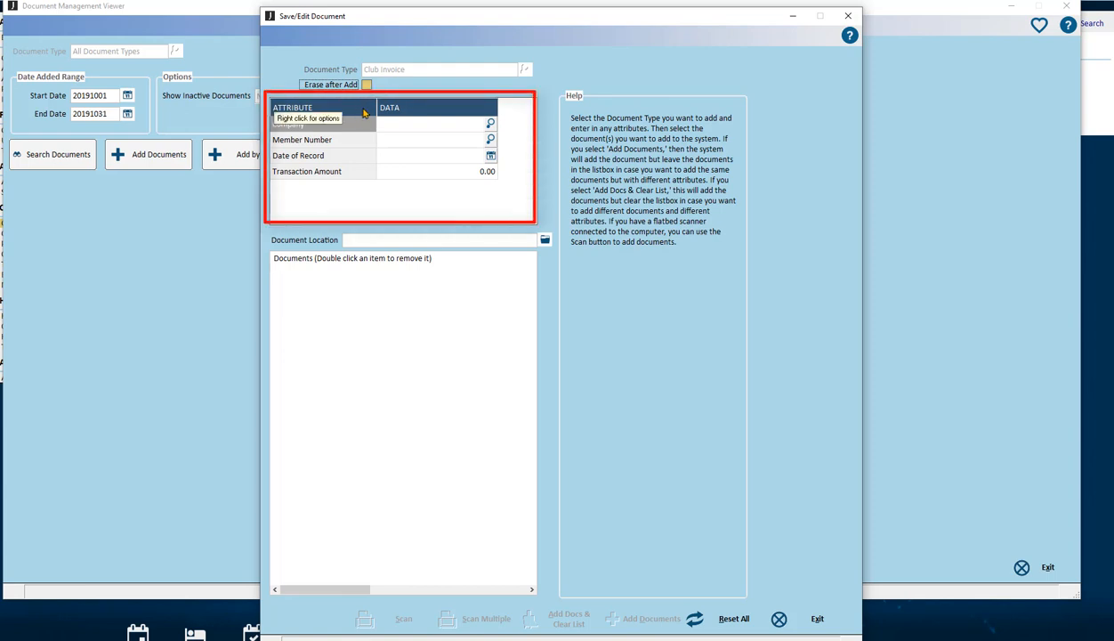
mouse_move(525, 113)
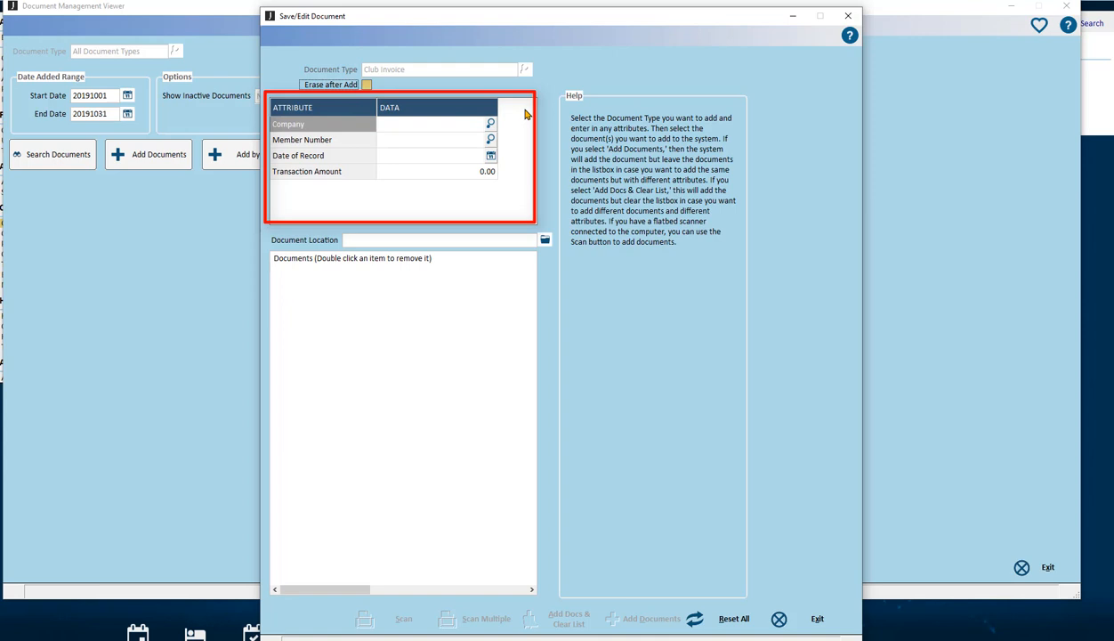
mouse_move(506, 140)
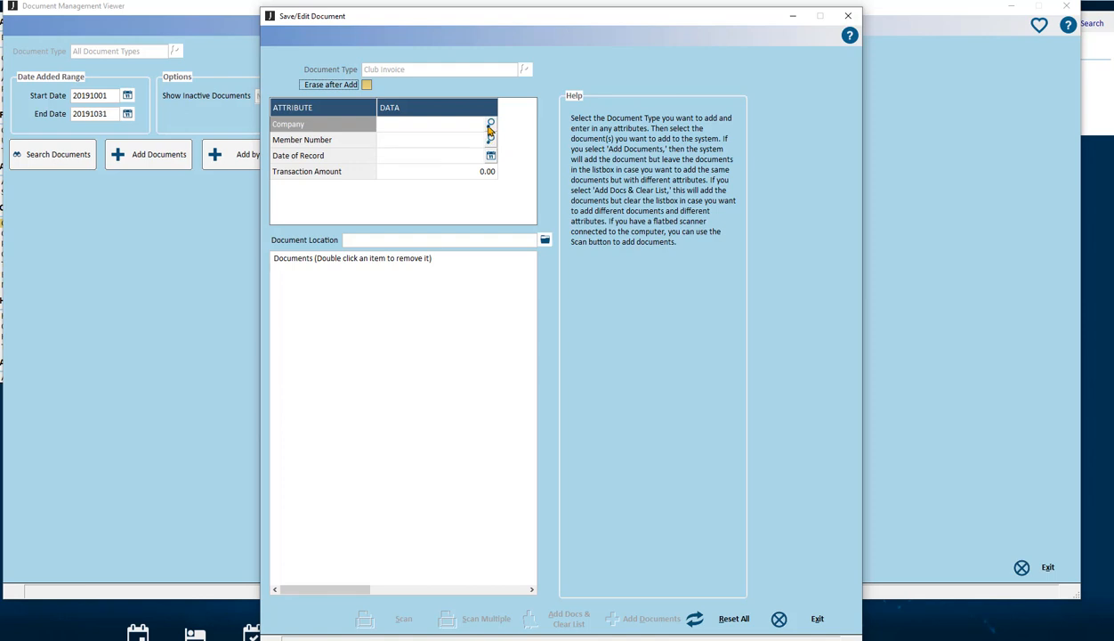
Step: Fill in company 01, member A0021, record date October 18, 2019 and amount 500.00
click(489, 123)
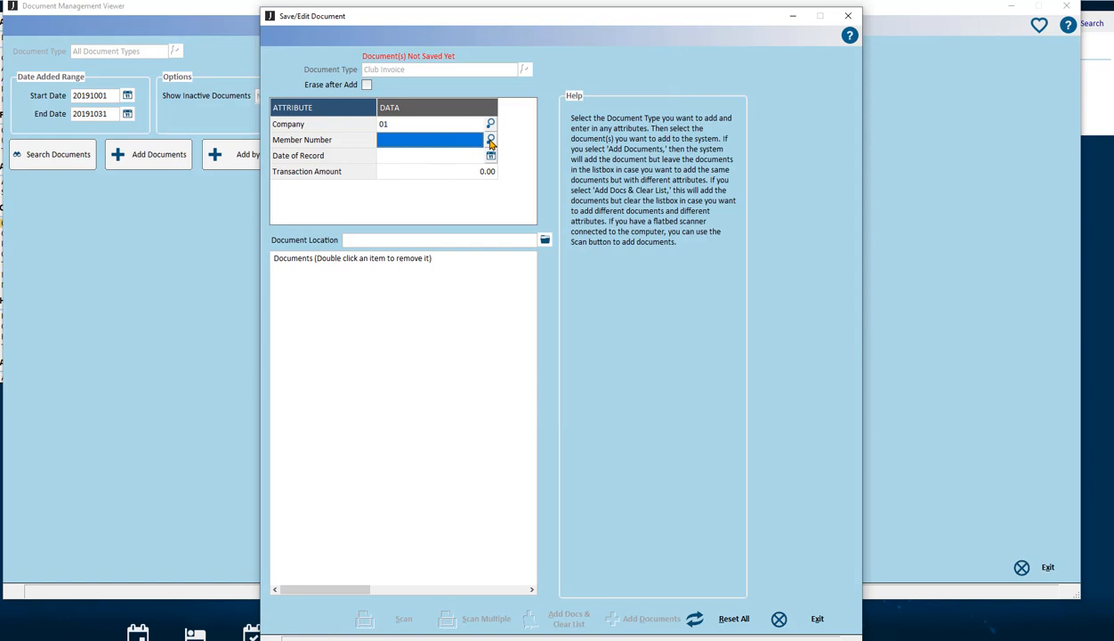
click(490, 140)
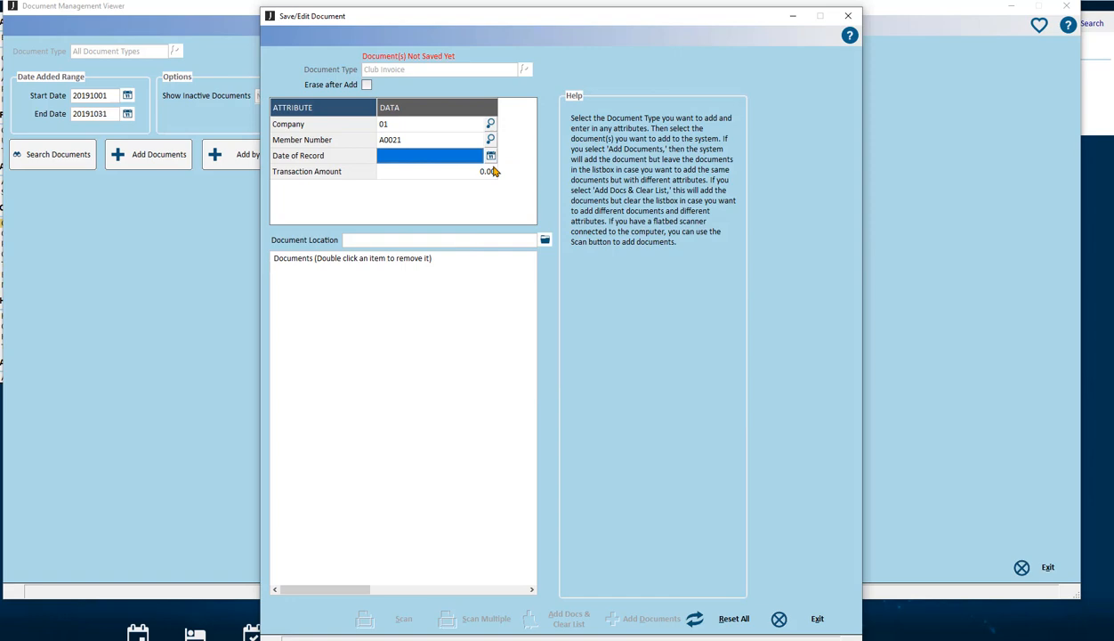
click(490, 155)
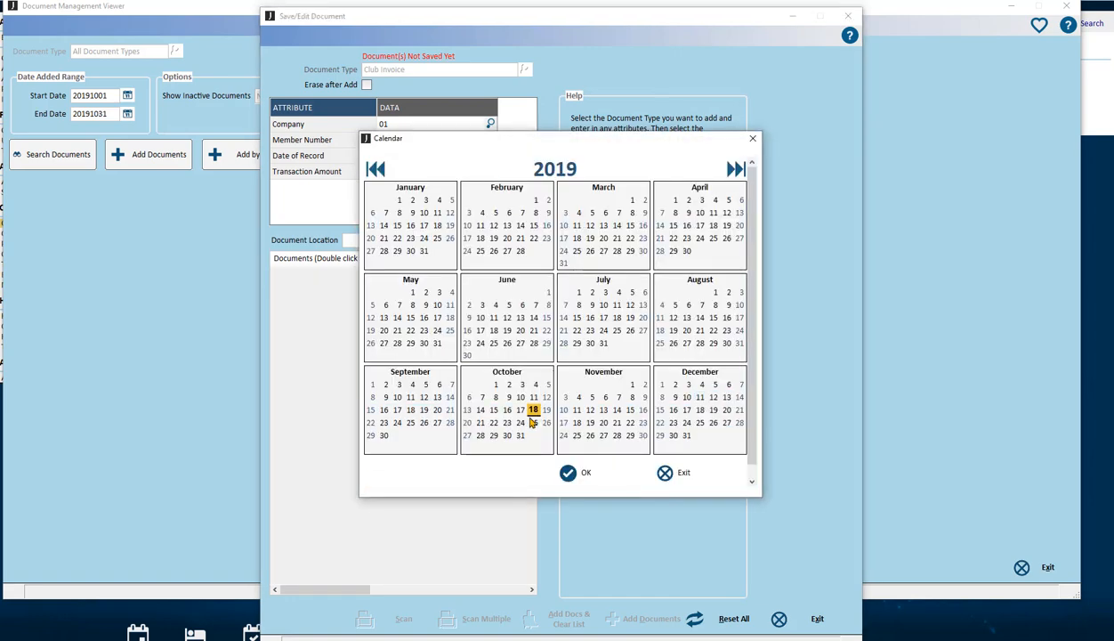
click(575, 472)
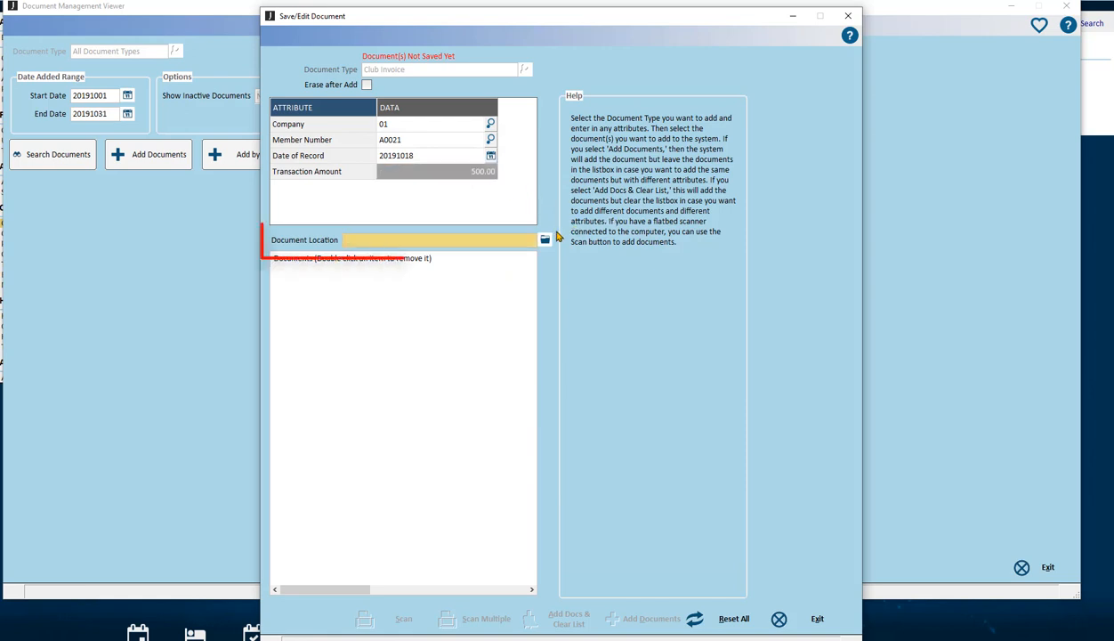
Step: Attach Invoice example 2.pdf from the Desktop Invoices folder to the Club Invoice
click(436, 239)
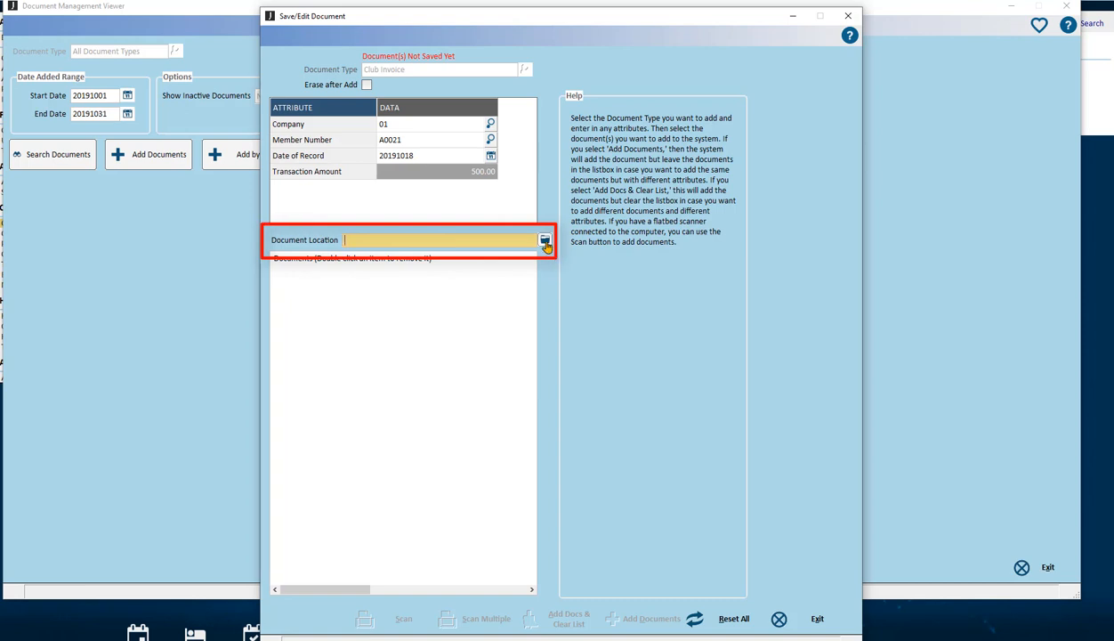
click(544, 240)
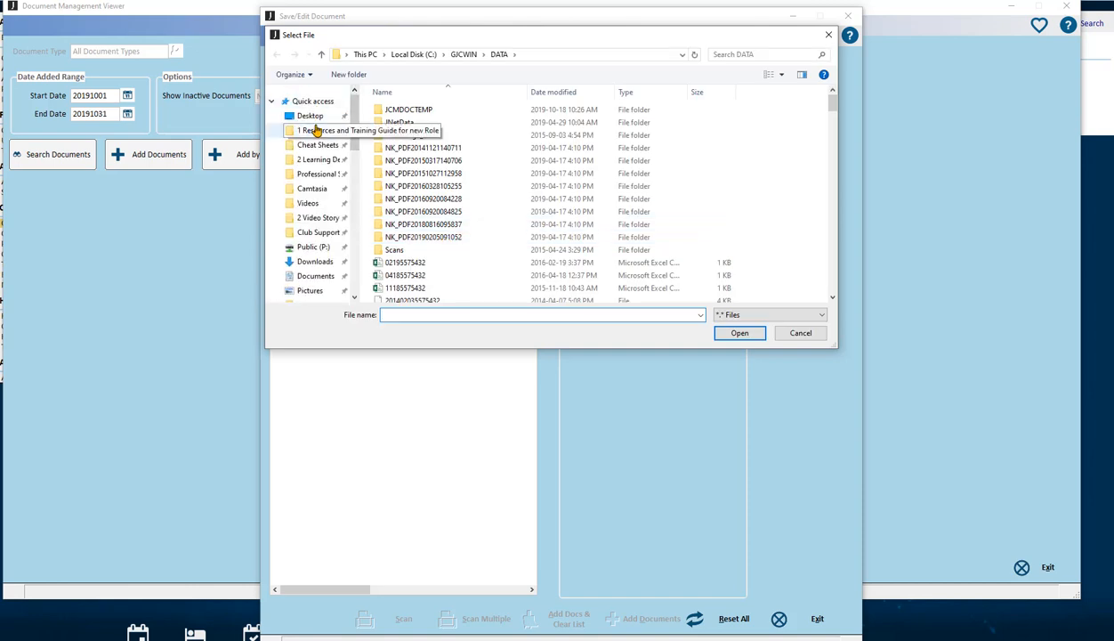
click(310, 116)
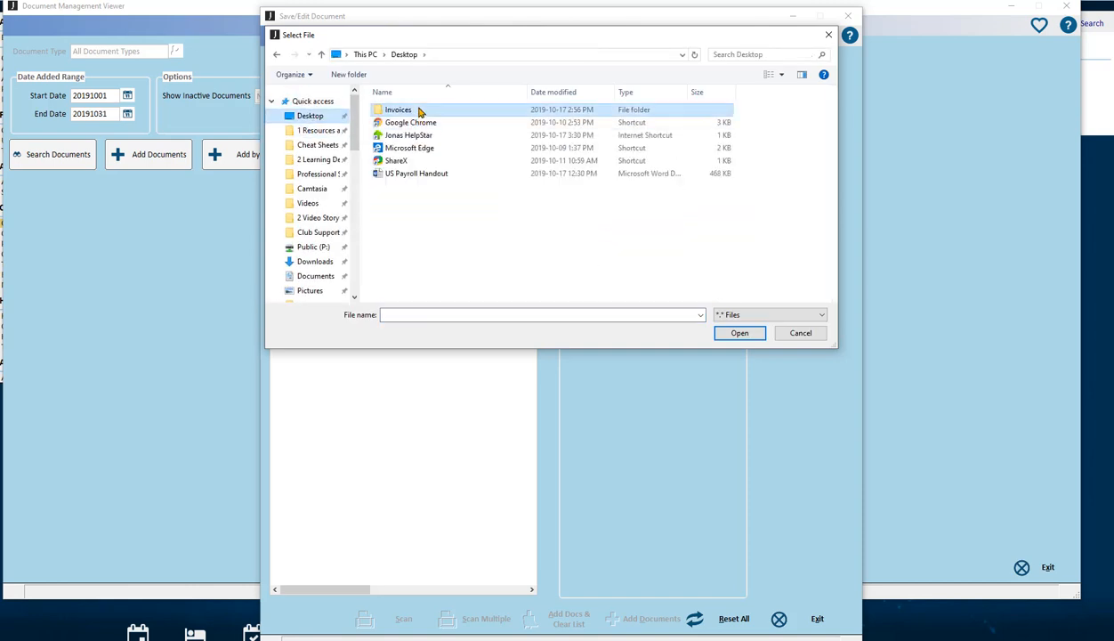
double_click(398, 110)
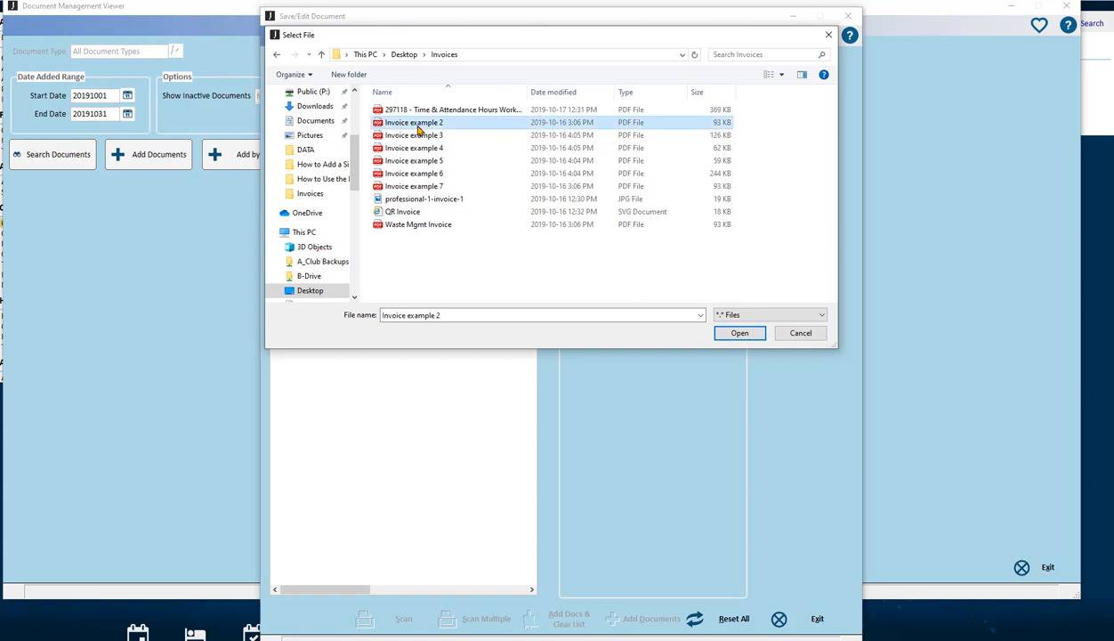
click(739, 332)
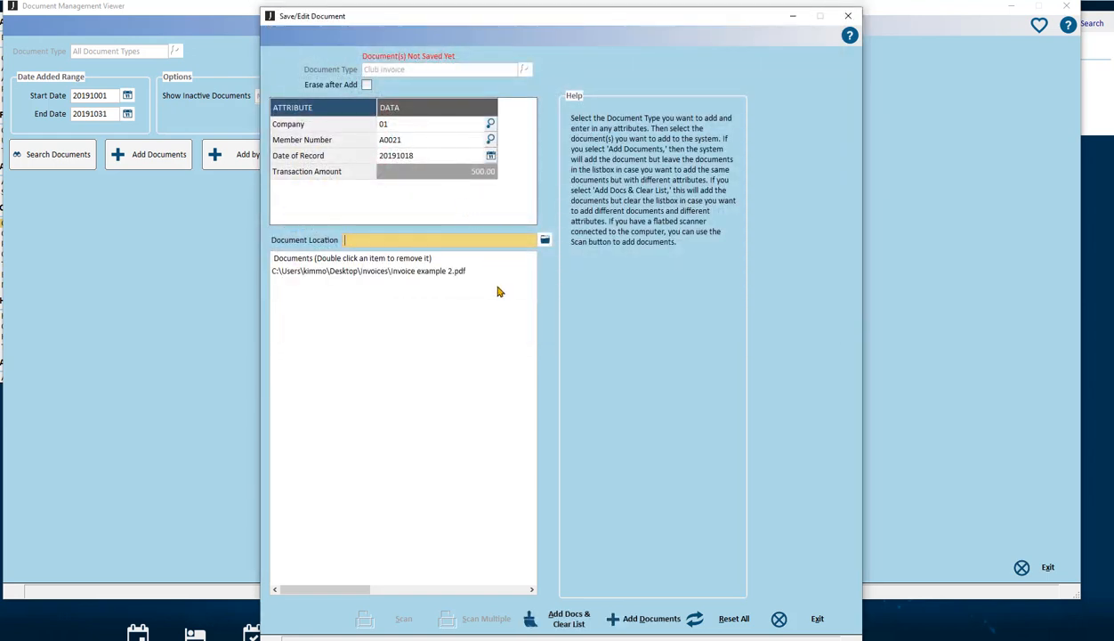
mouse_move(412, 632)
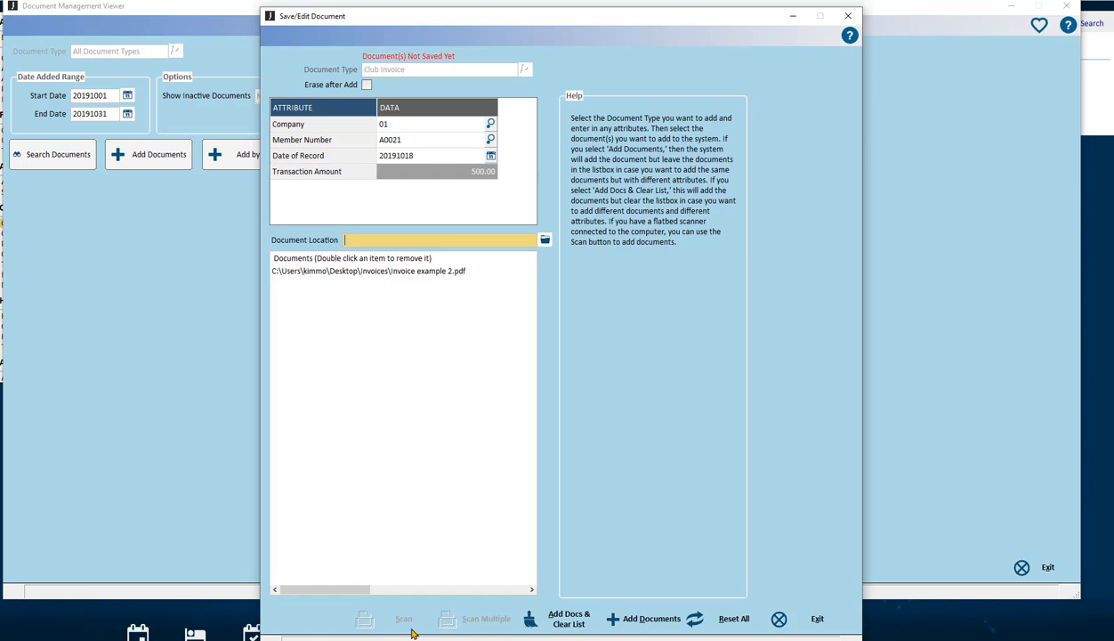
mouse_move(543, 427)
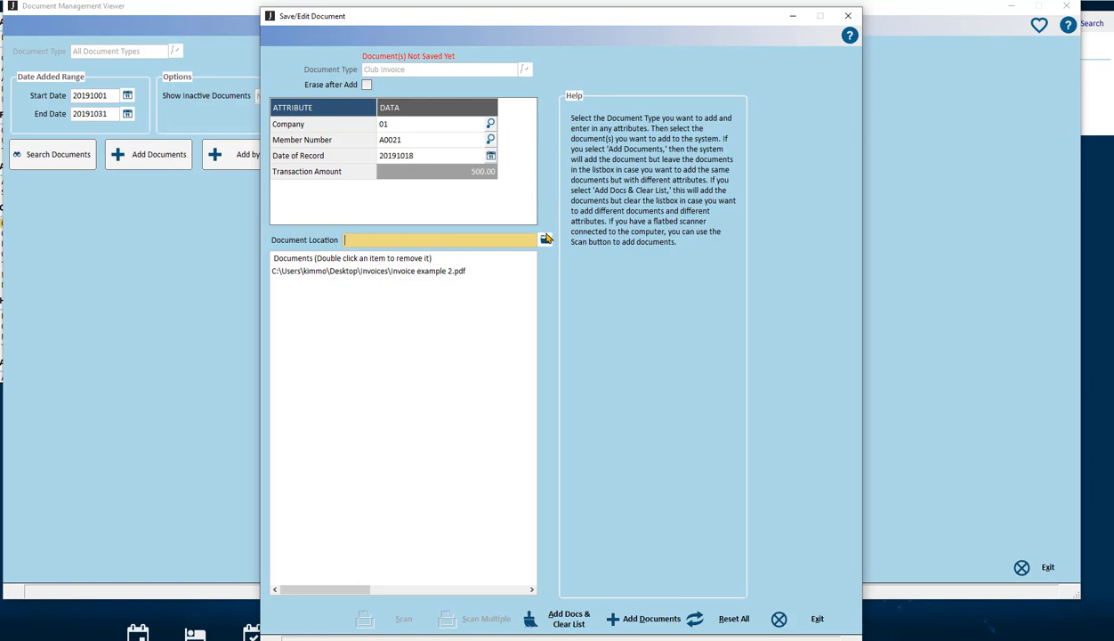
Step: Queue Invoice example 4 and example 5 PDFs and select the example 2 entry
click(546, 240)
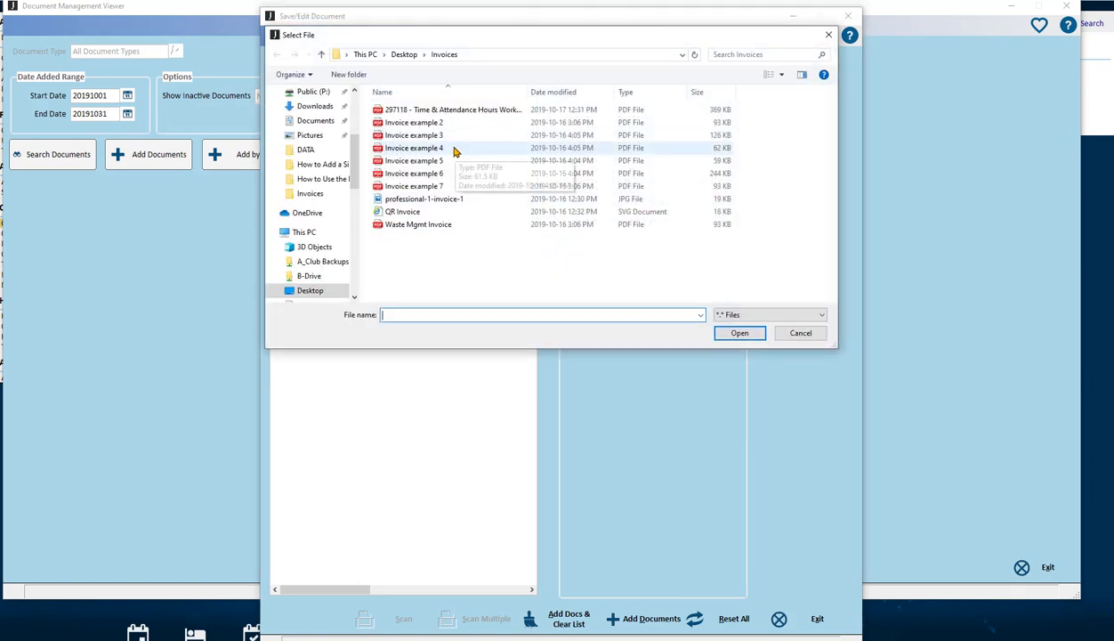
click(738, 332)
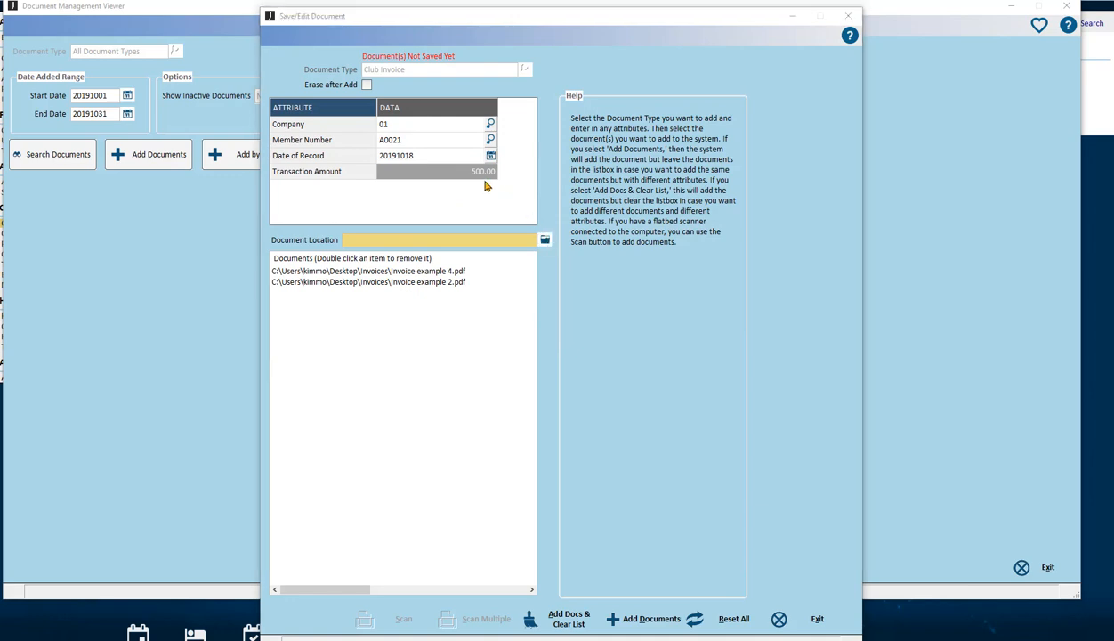
click(652, 618)
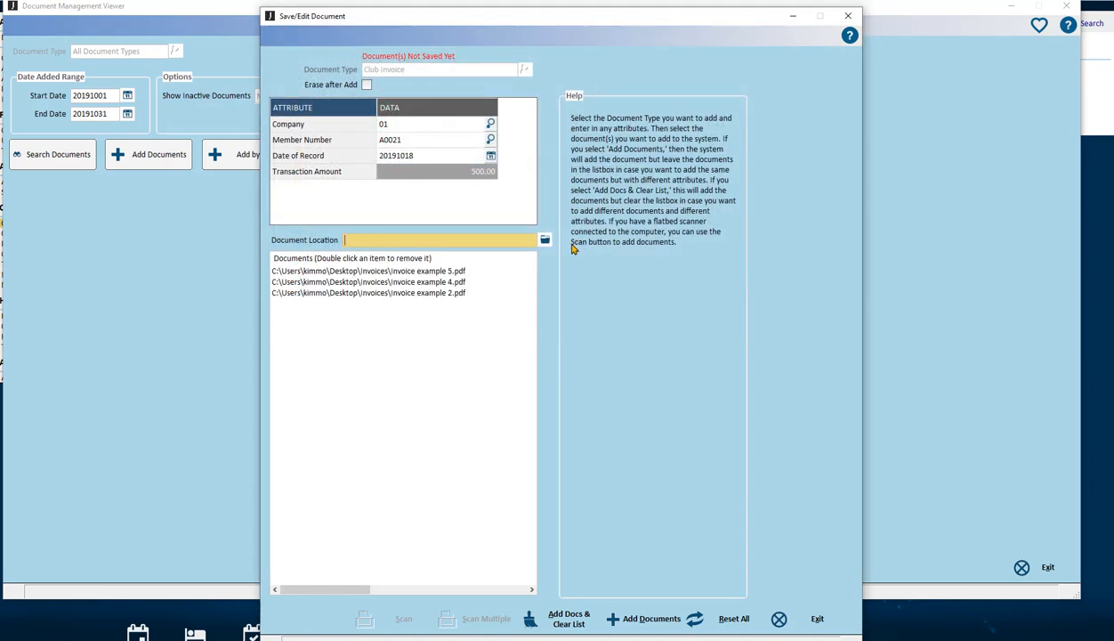
click(544, 239)
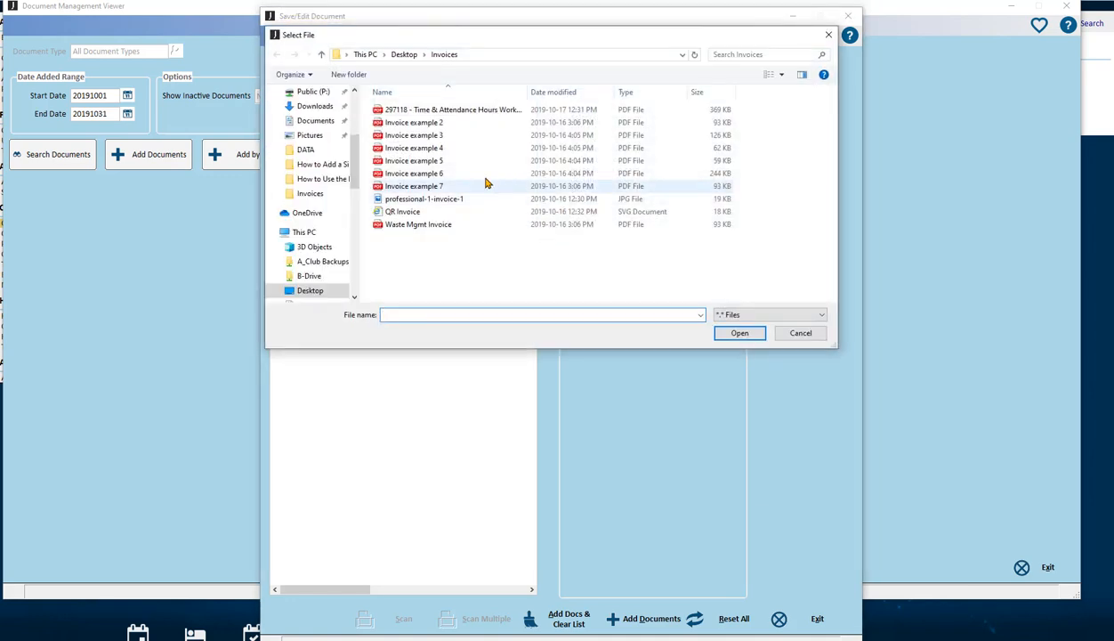
click(739, 332)
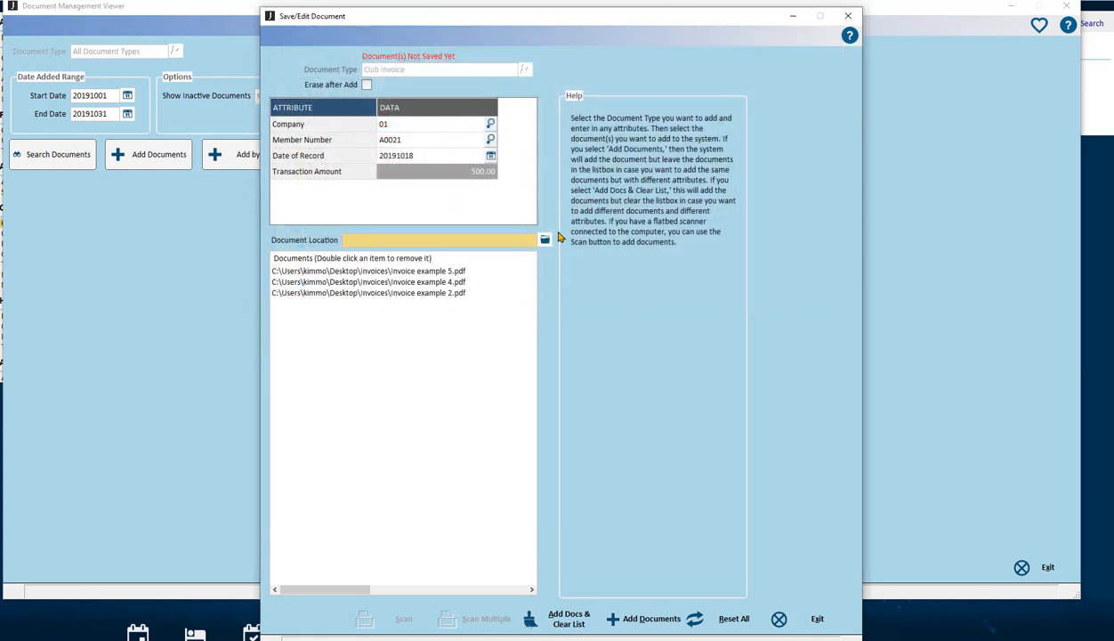
click(367, 292)
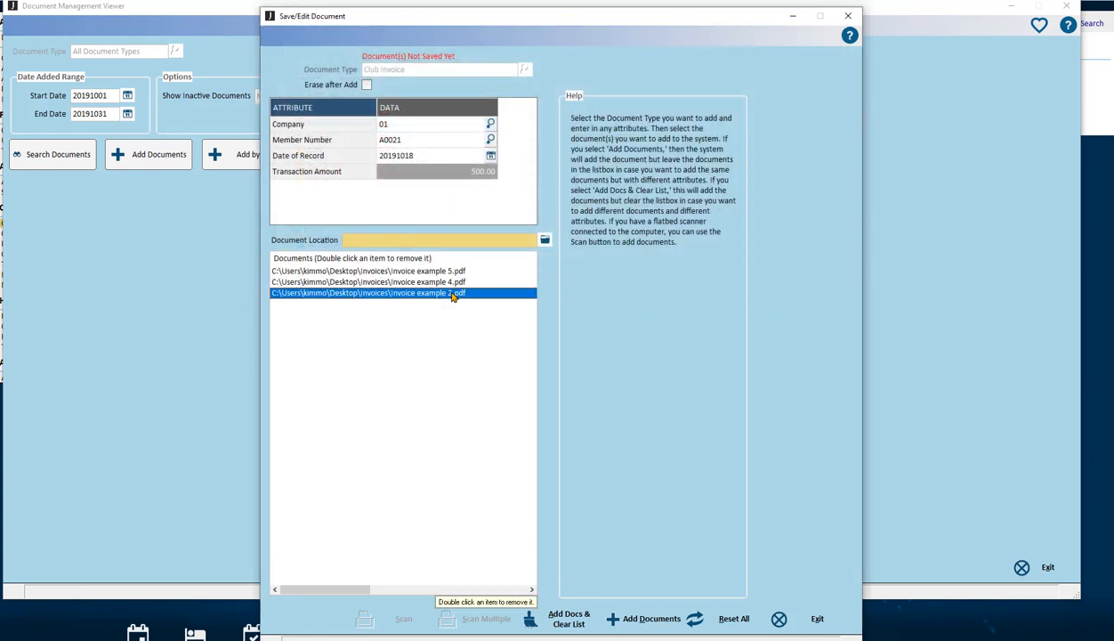
Step: Remove invoice example 2.pdf from the Documents list, confirming Yes
double_click(368, 293)
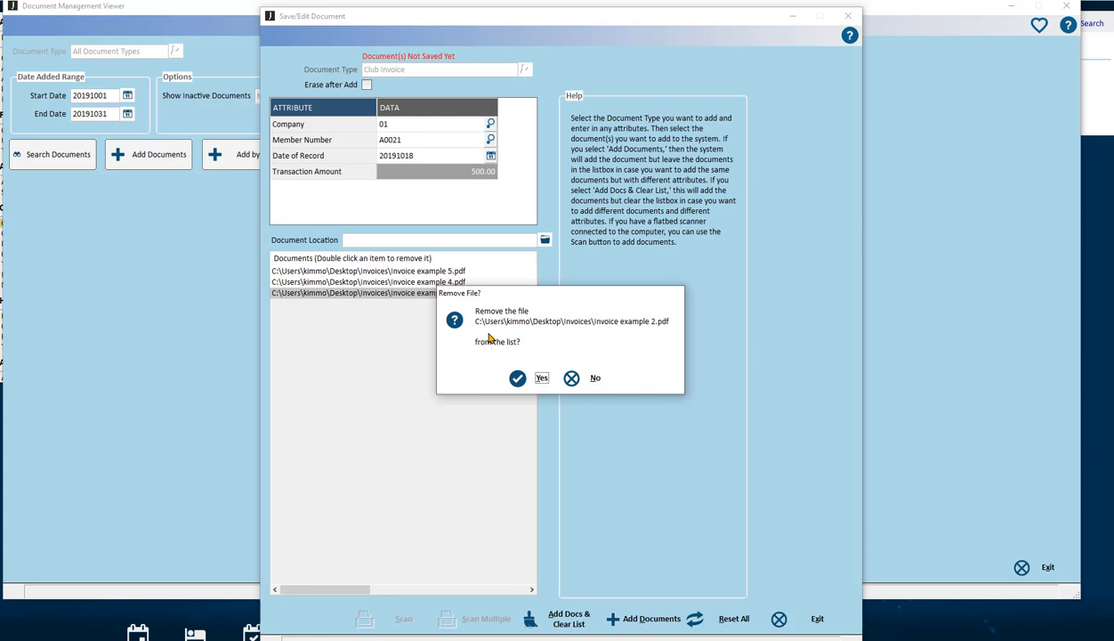
click(518, 377)
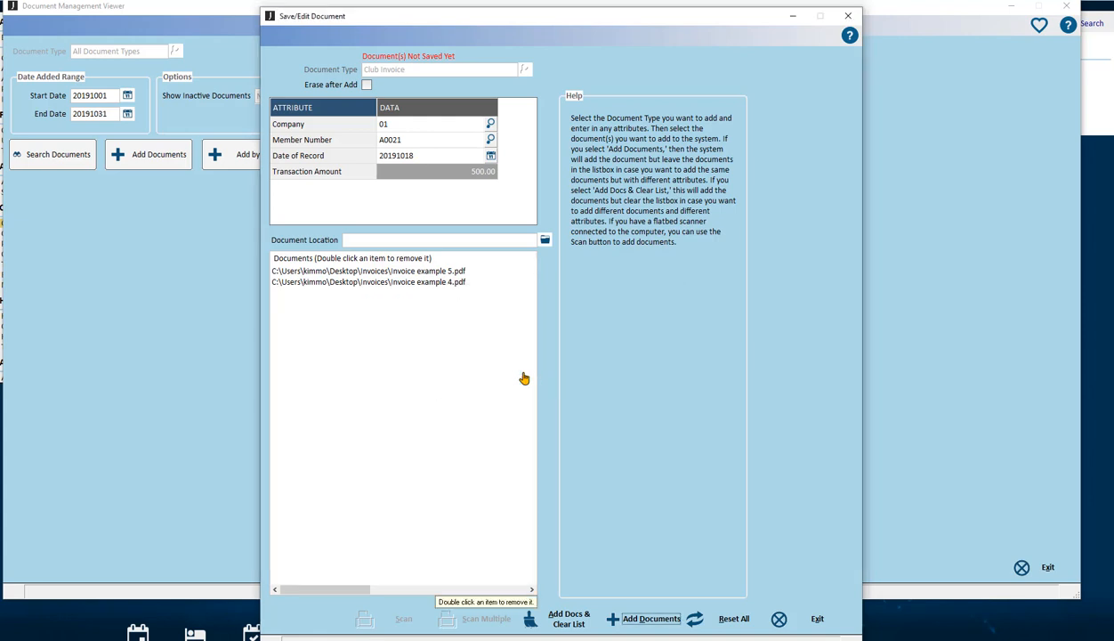
mouse_move(534, 388)
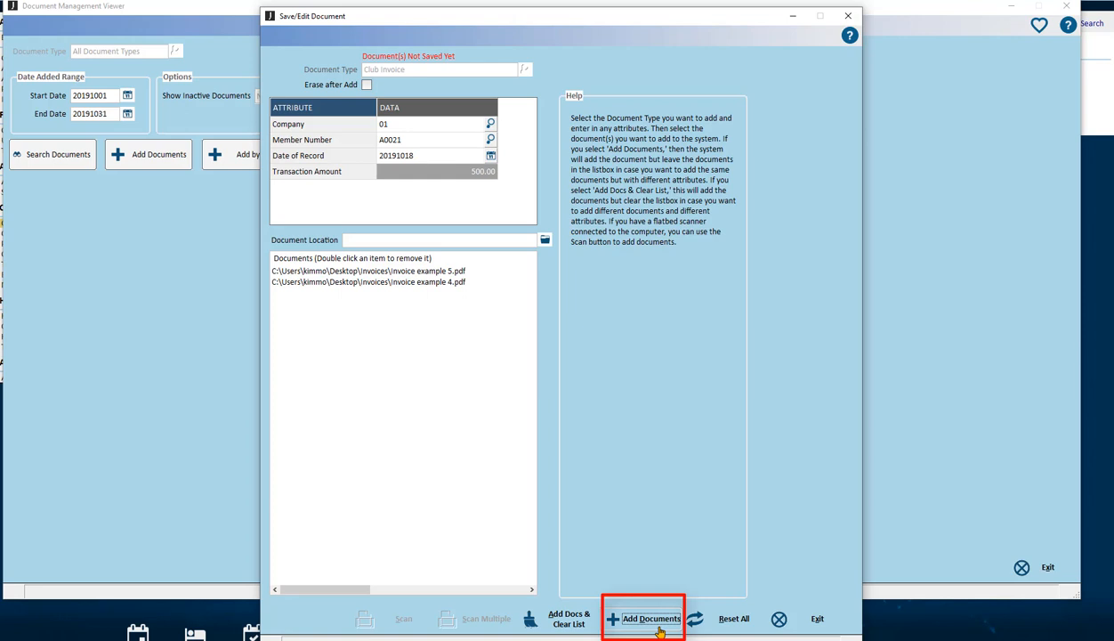
click(649, 617)
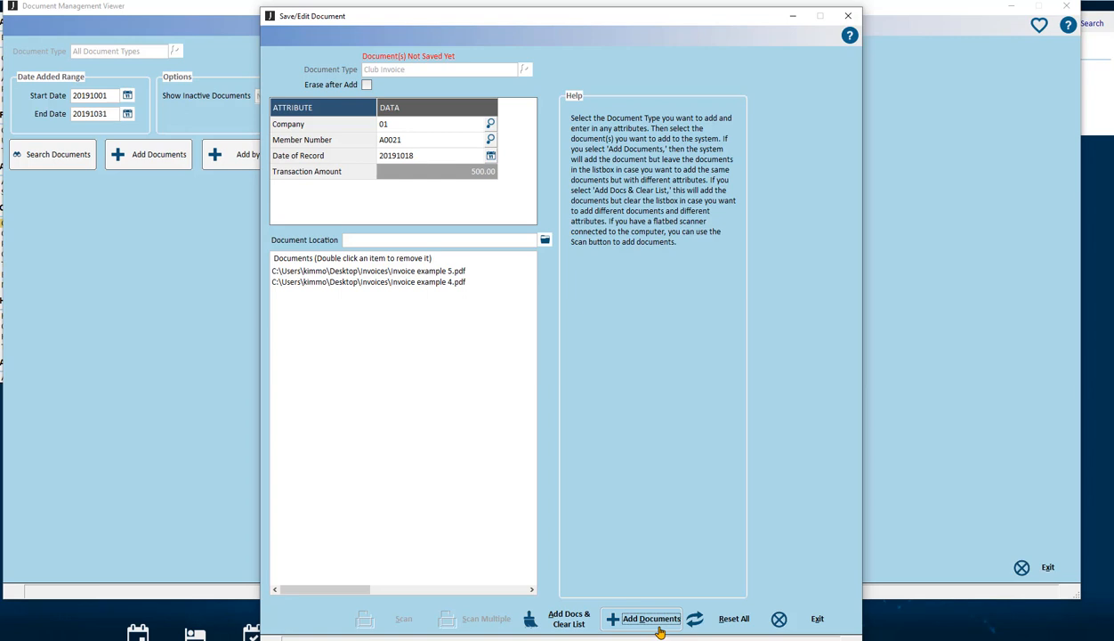
click(650, 618)
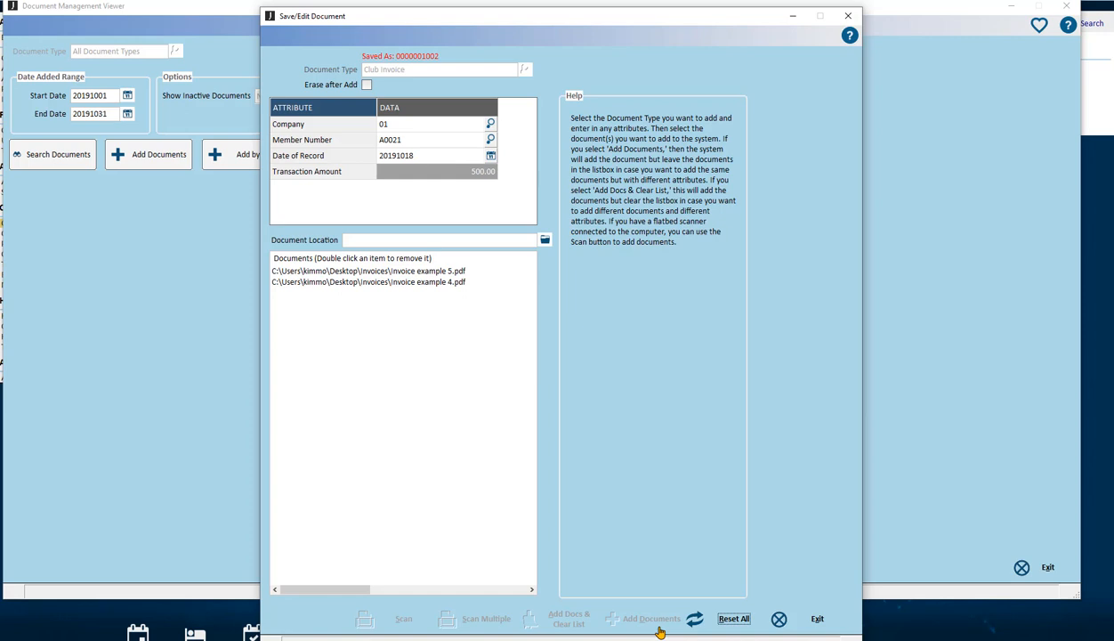
mouse_move(533, 209)
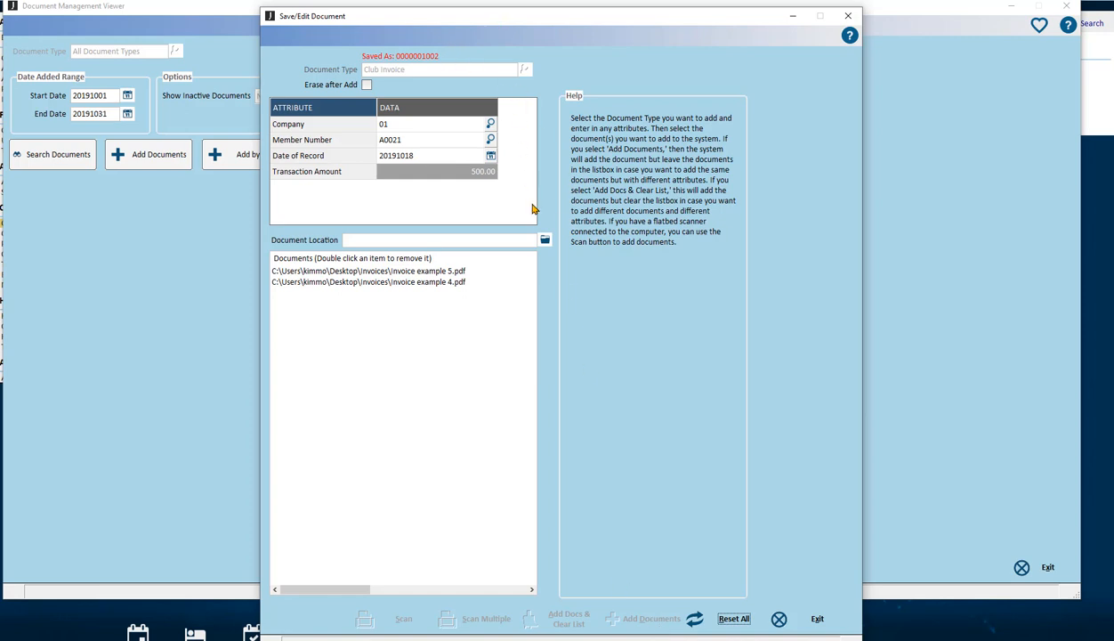
mouse_move(490, 124)
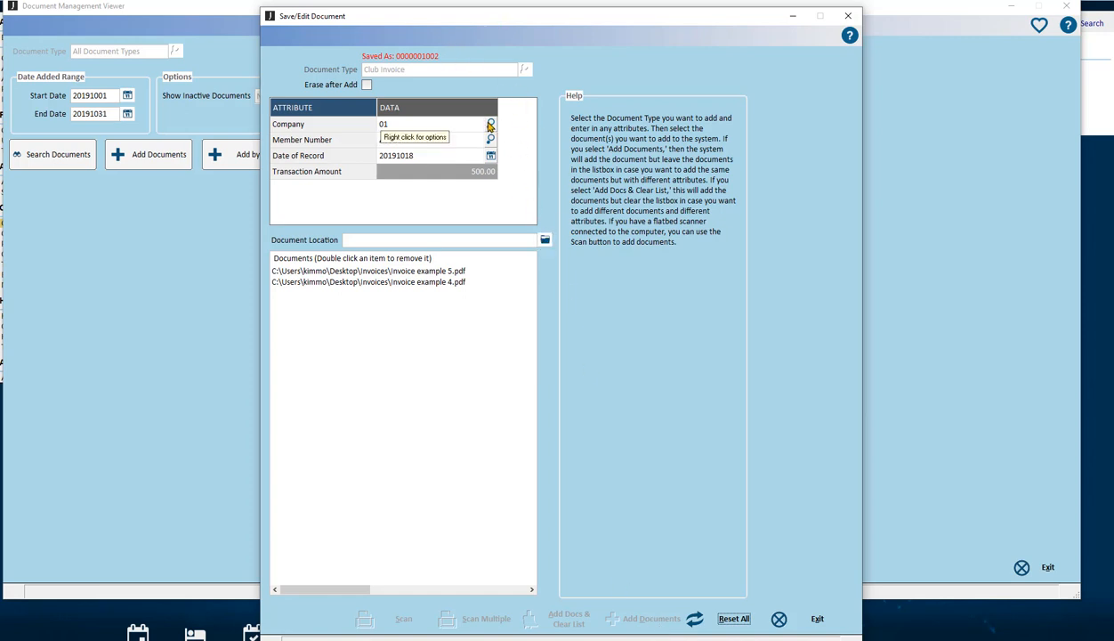
Step: Change the member to B0016 and the transaction amount to 700.00
click(490, 140)
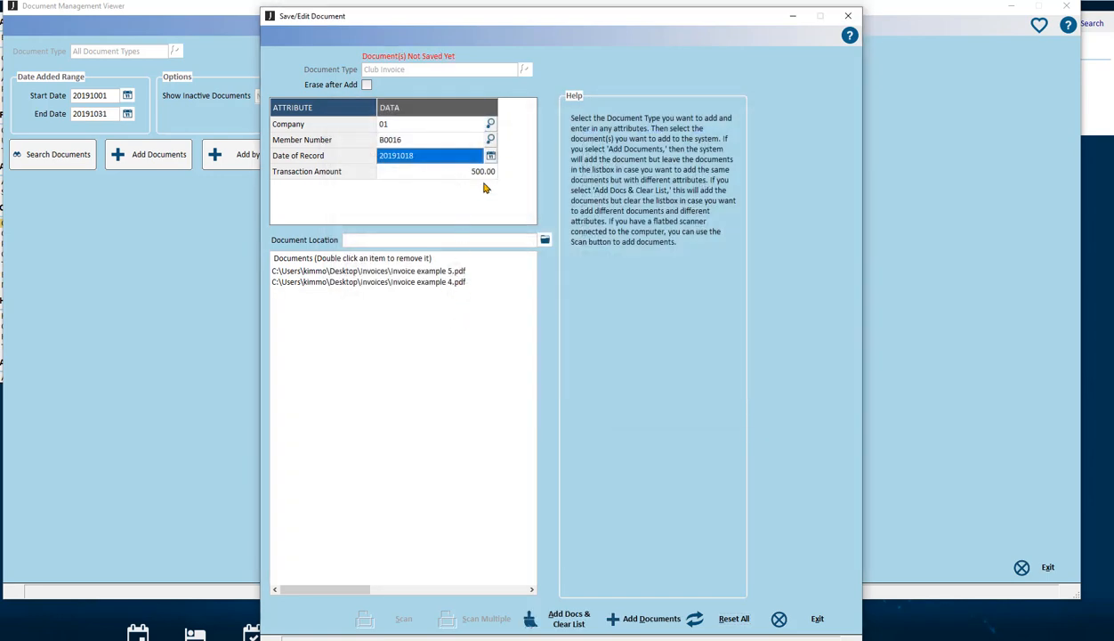
click(436, 171)
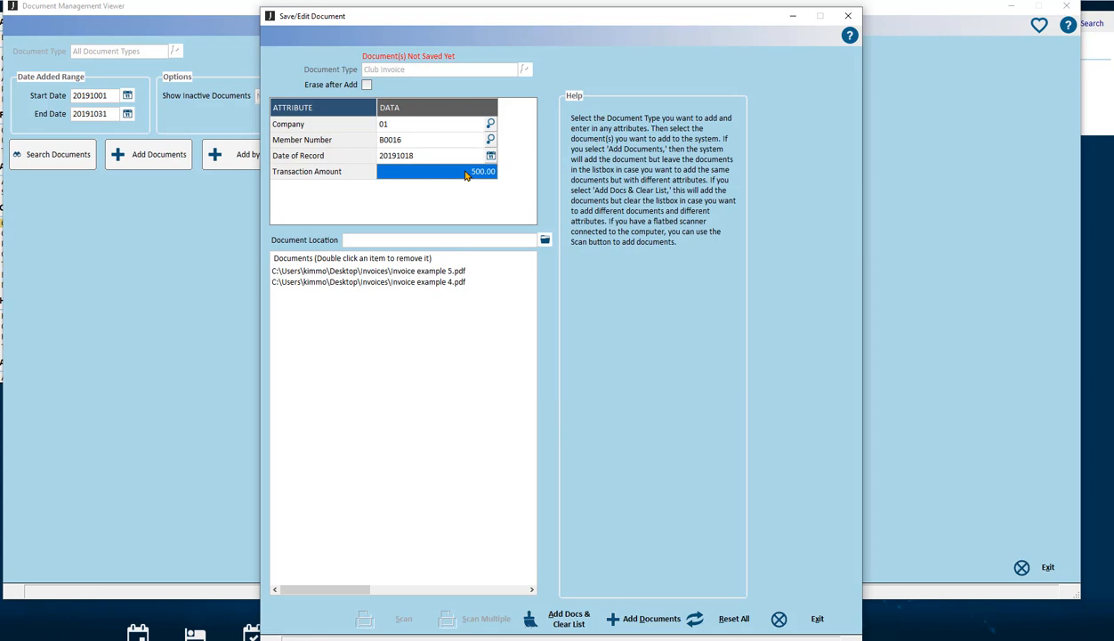
text(700.00)
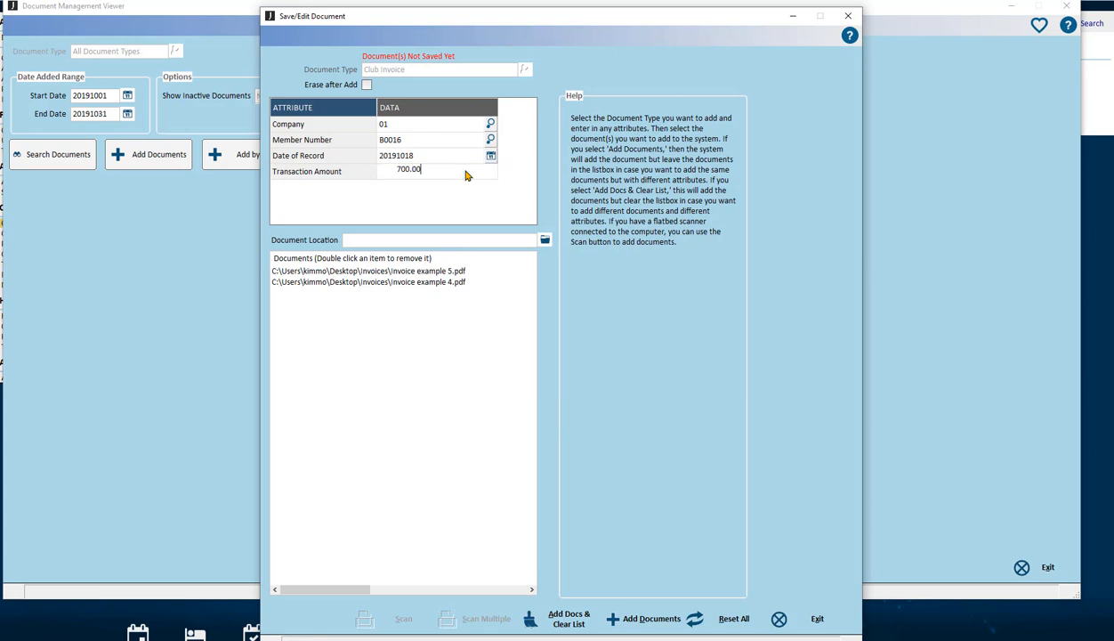
click(568, 618)
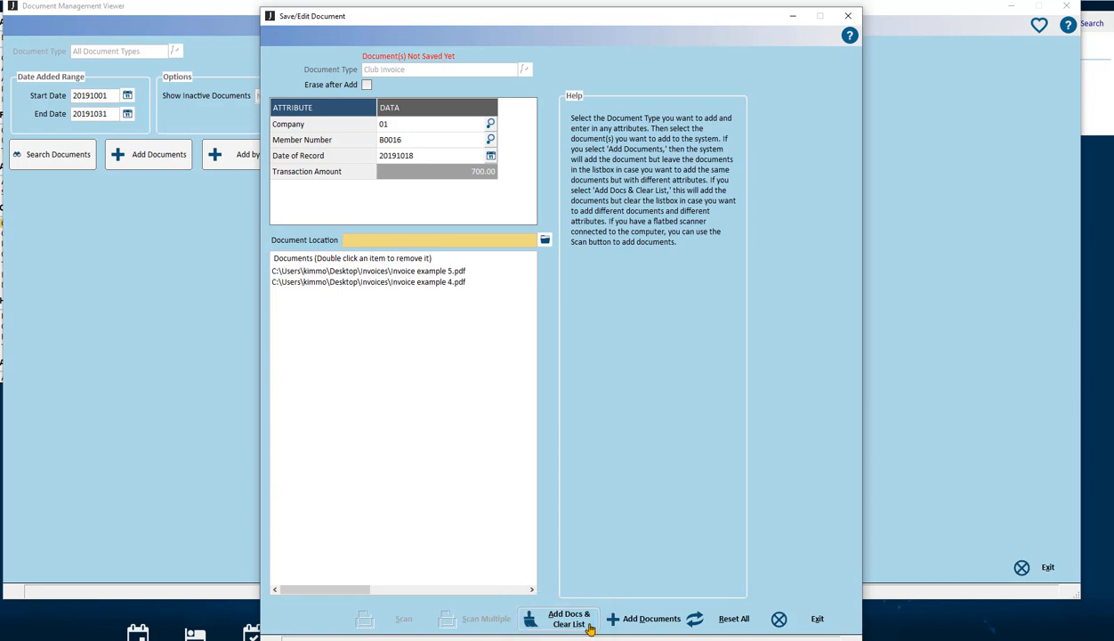
click(558, 617)
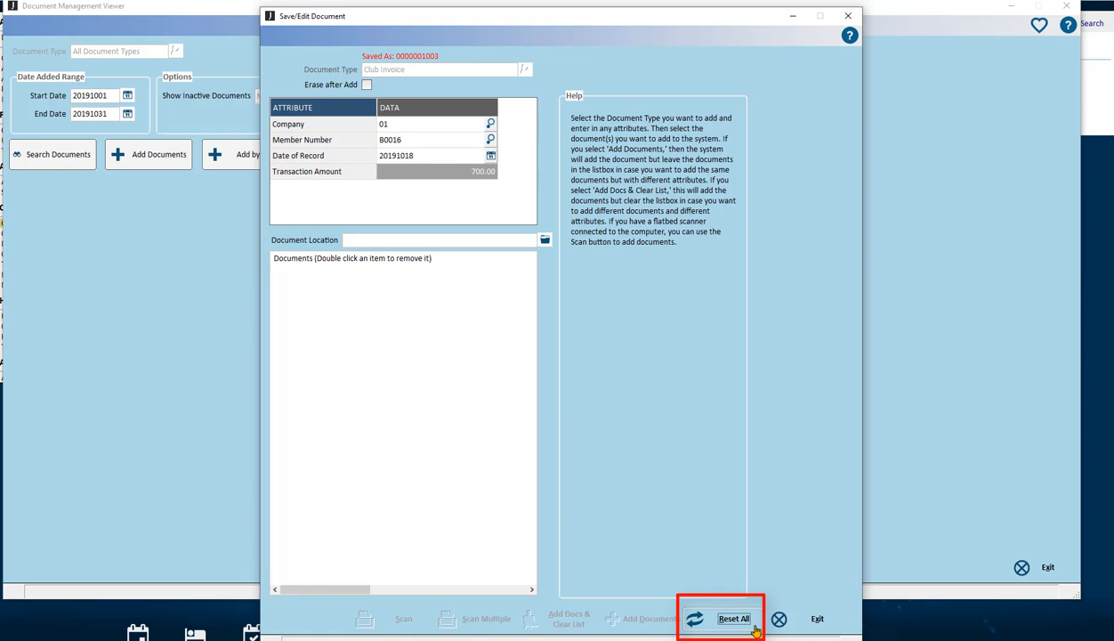
click(733, 619)
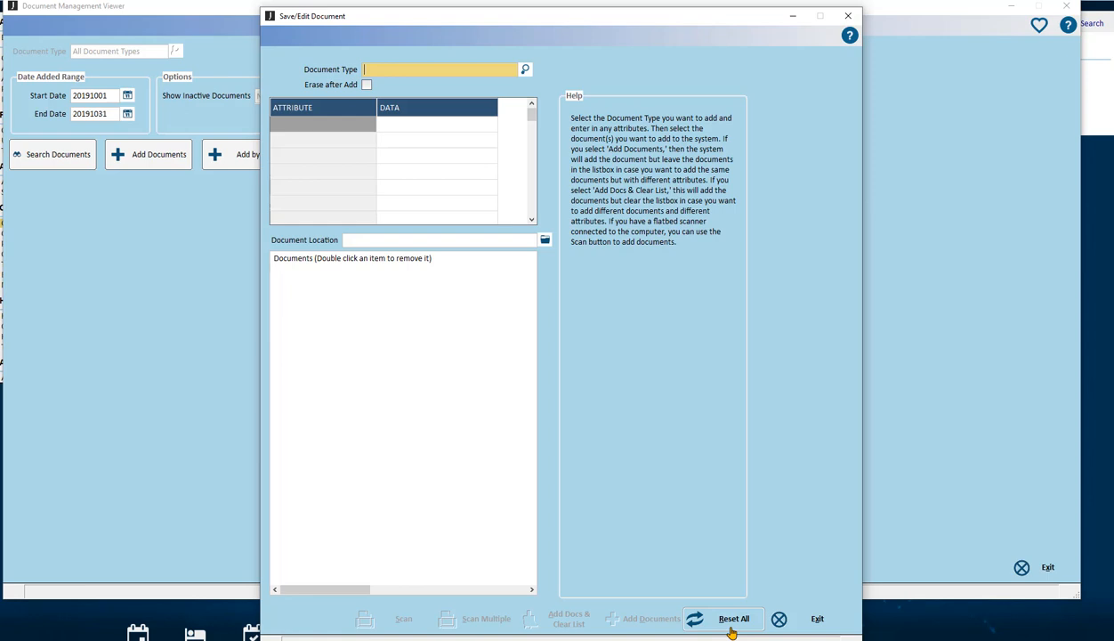
mouse_move(765, 602)
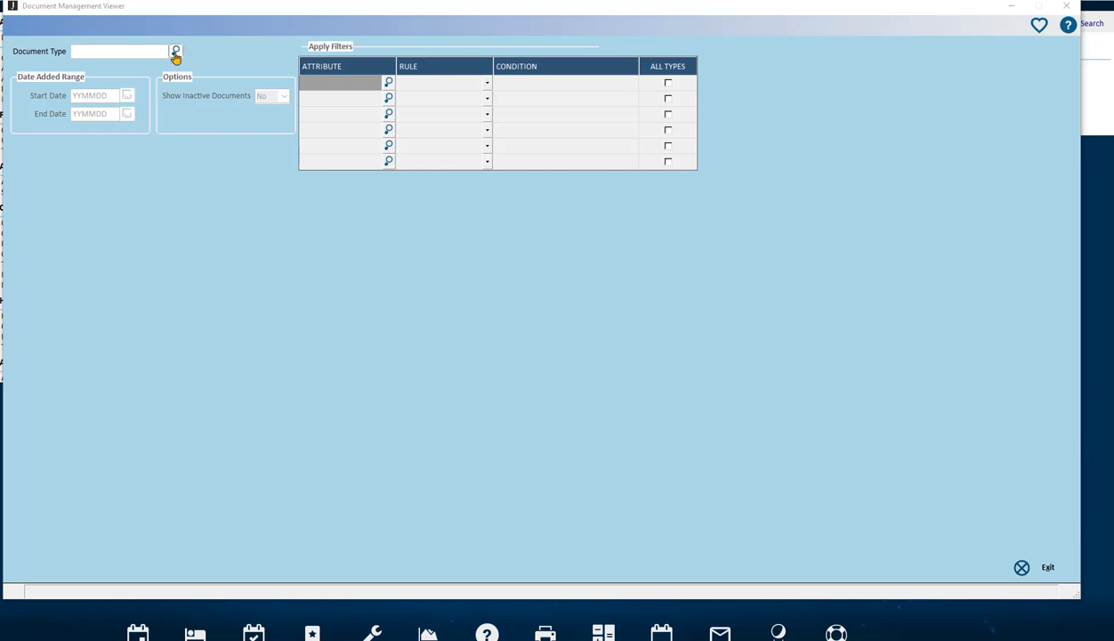
Step: Bring up the Document Types list to pick Club Invoice for the search
click(175, 51)
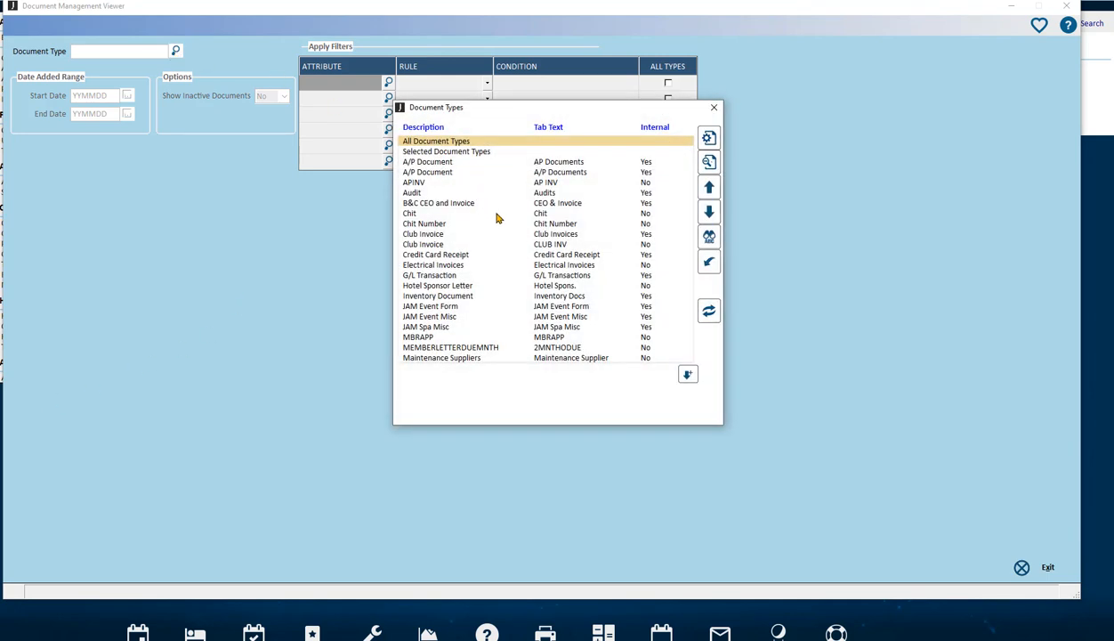
mouse_move(519, 231)
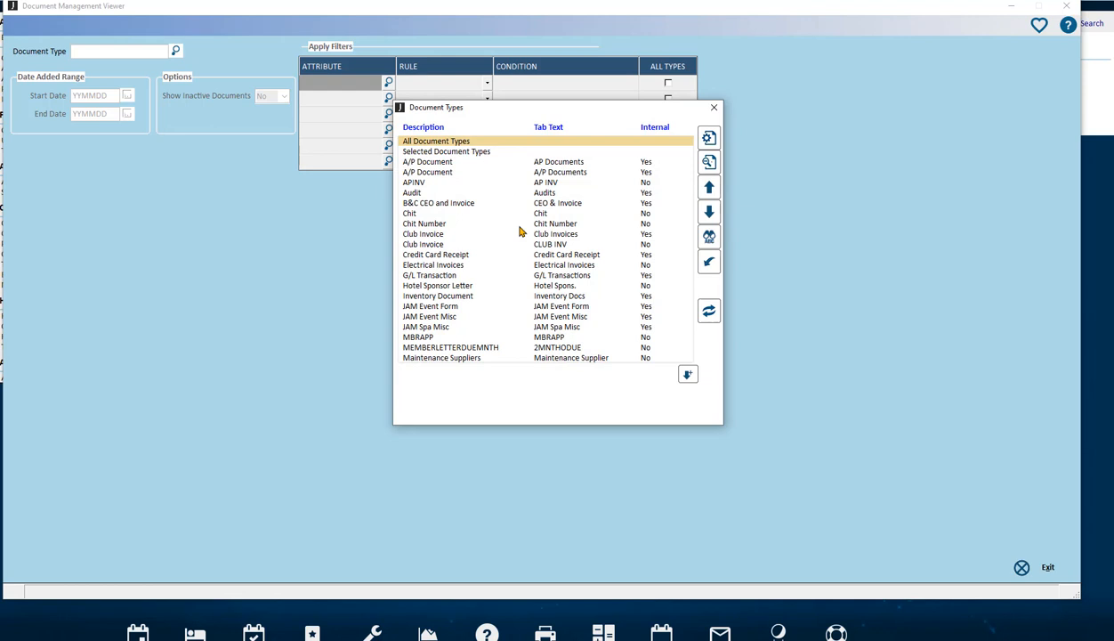
mouse_move(542, 247)
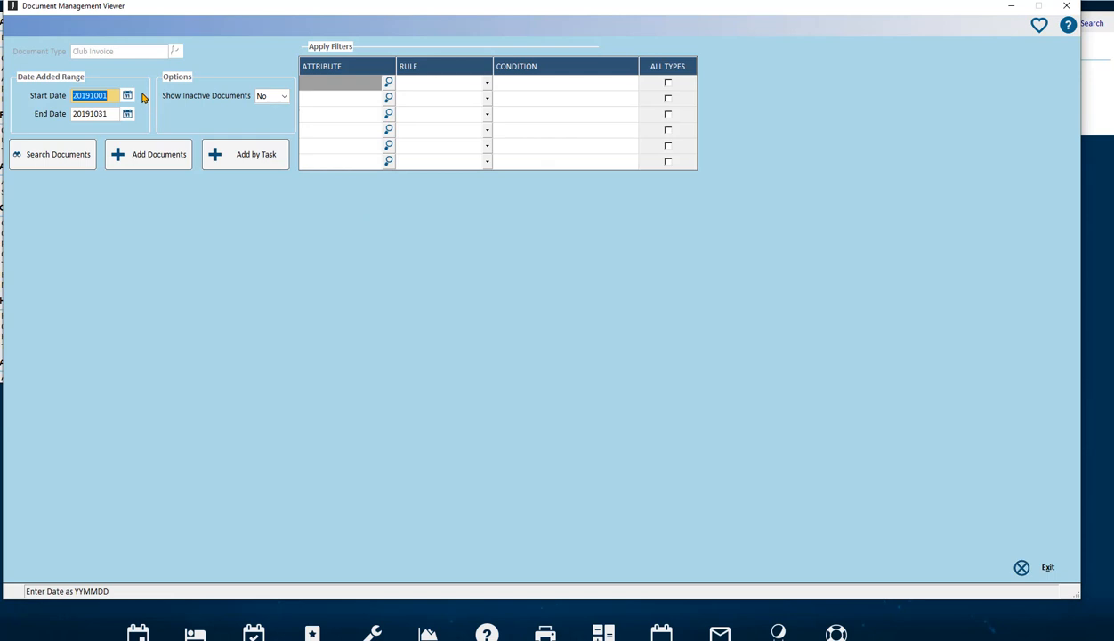
mouse_move(143, 115)
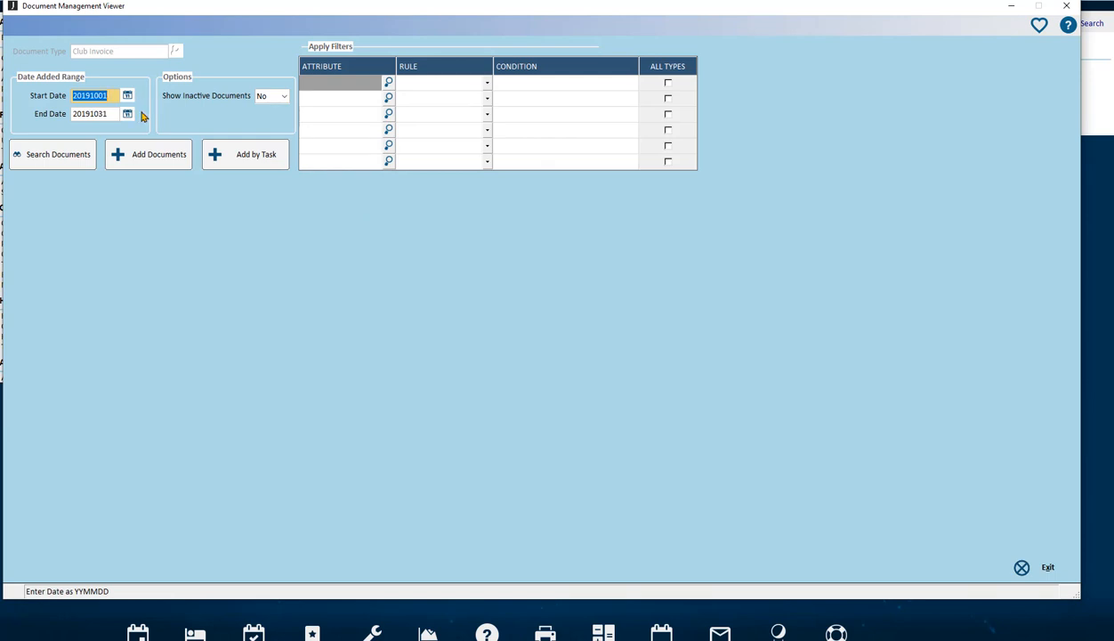
Step: Search October 2019 Club Invoices and preview Invoice example 5.pdf for B0016 (700.00)
click(52, 154)
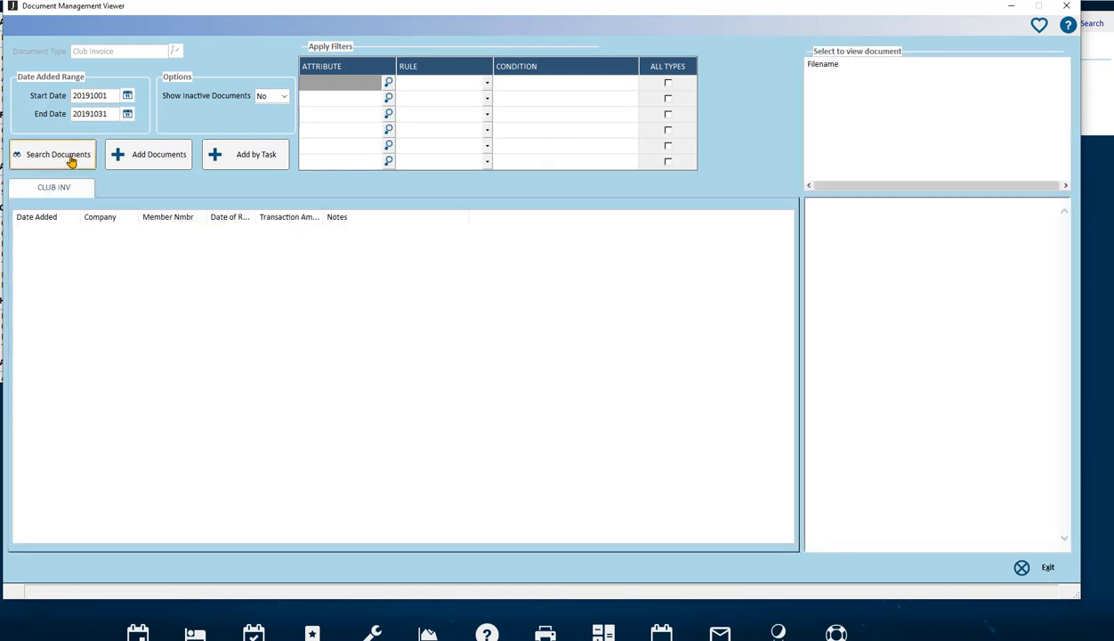
click(58, 154)
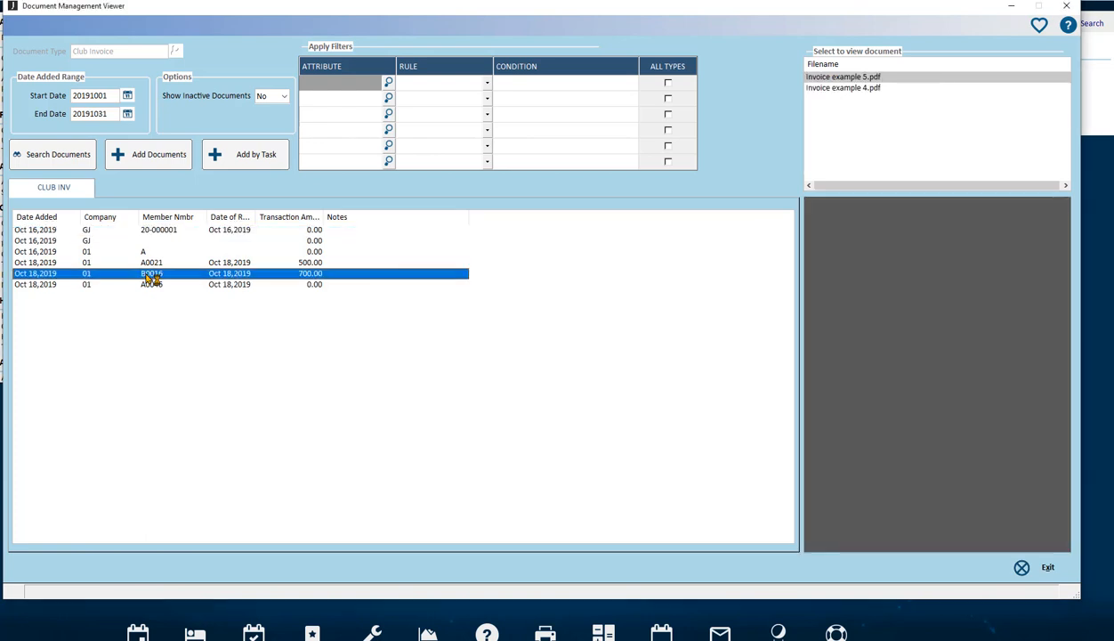
click(842, 77)
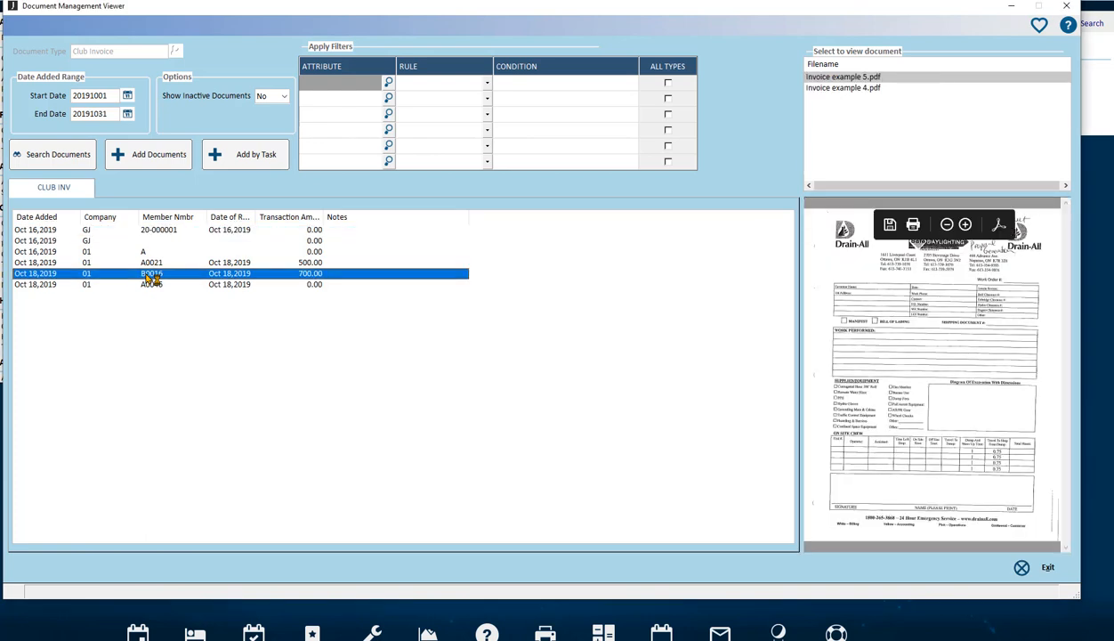
mouse_move(706, 268)
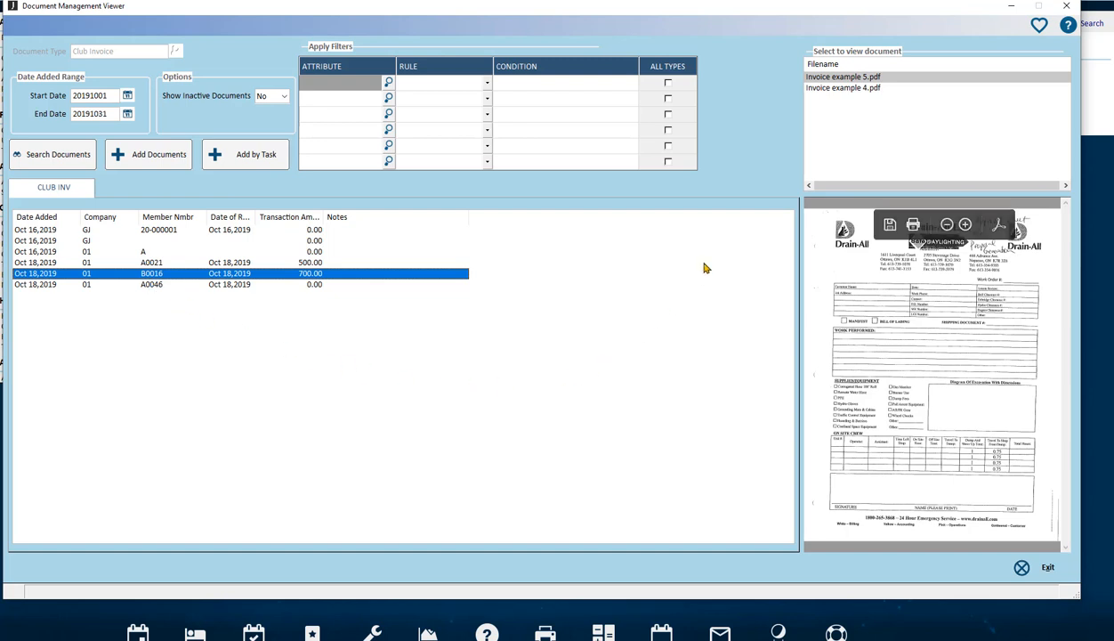